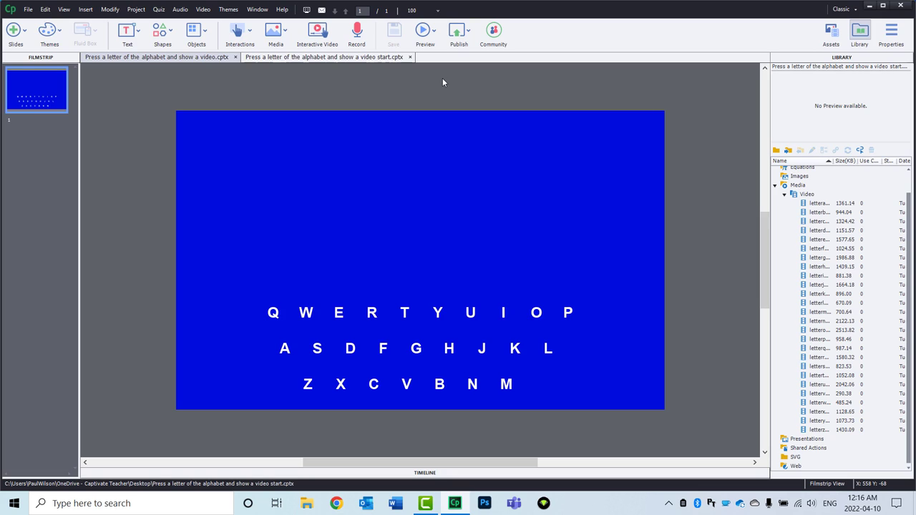
{"action": "mouse_move", "coordinate": [346, 314]}
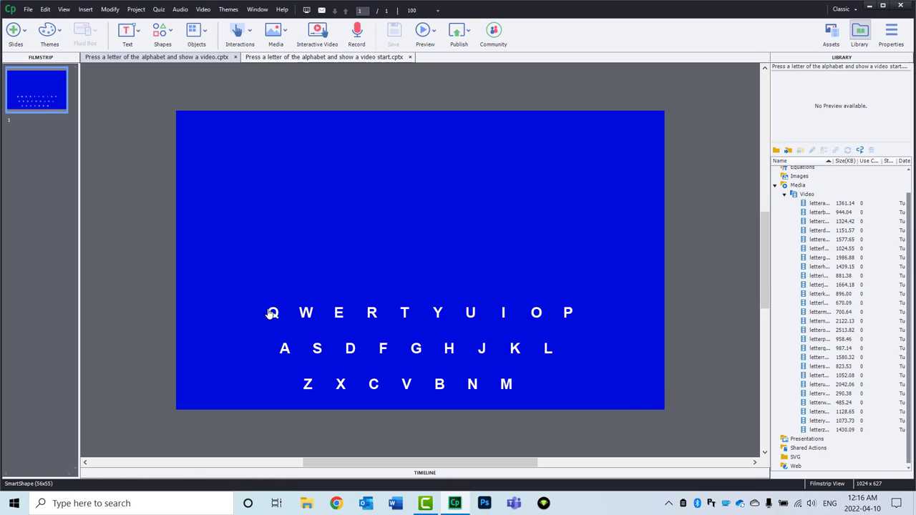
Select the Q letter button on the keyboard slide and show its Properties panel.
{"action": "left_click", "coordinate": [273, 311]}
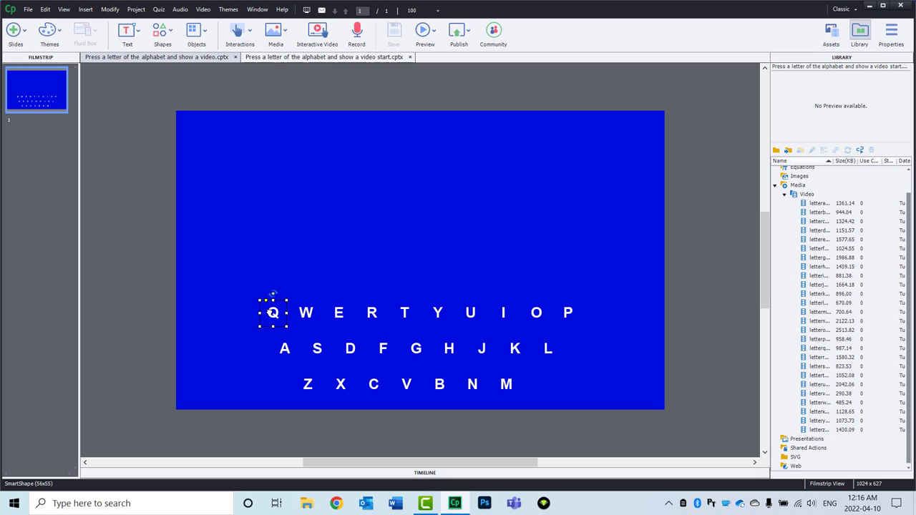
{"action": "mouse_move", "coordinate": [560, 132]}
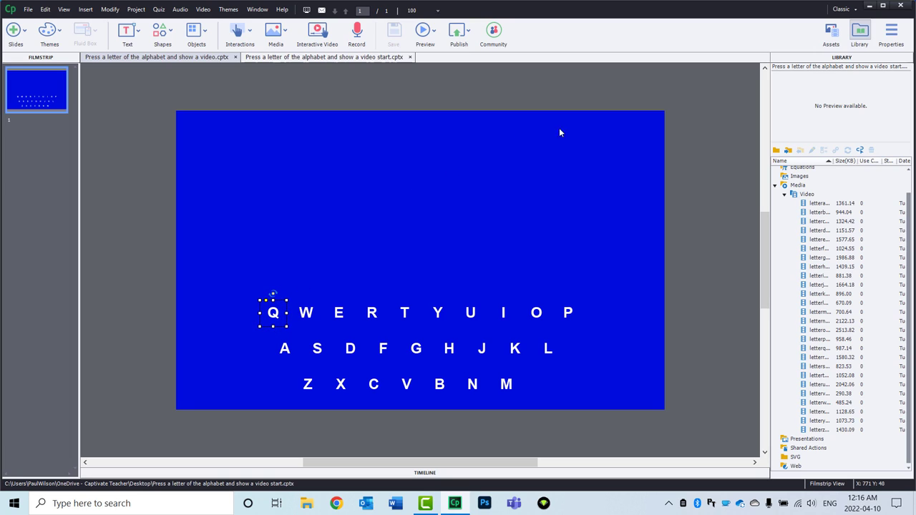
{"action": "left_click", "coordinate": [885, 35]}
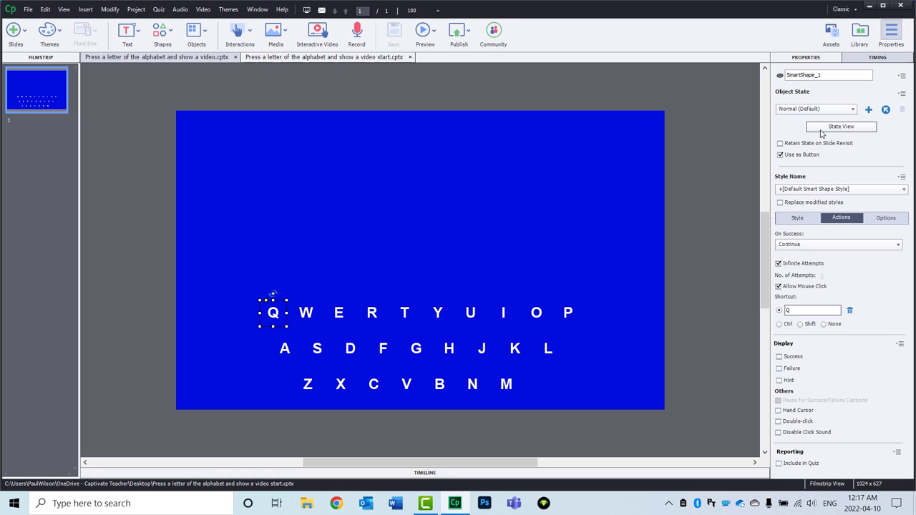
{"action": "left_click", "coordinate": [841, 127]}
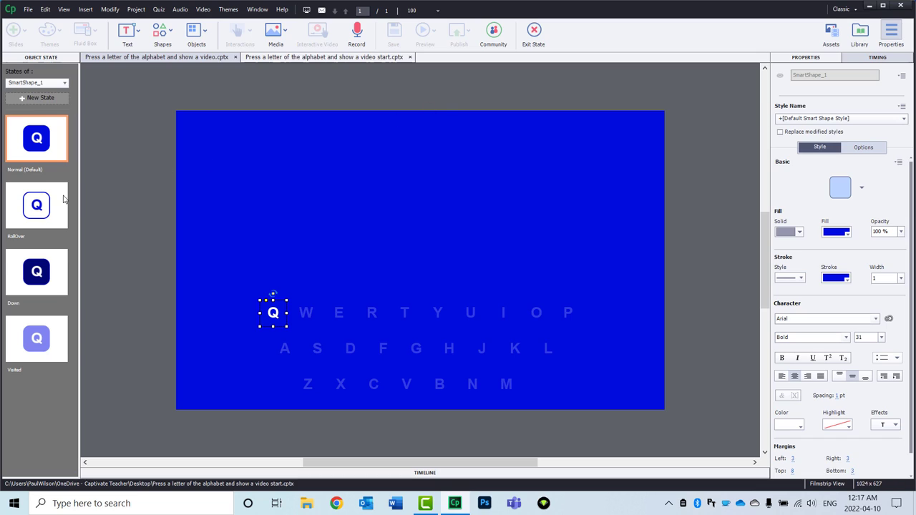
{"action": "left_click", "coordinate": [37, 206]}
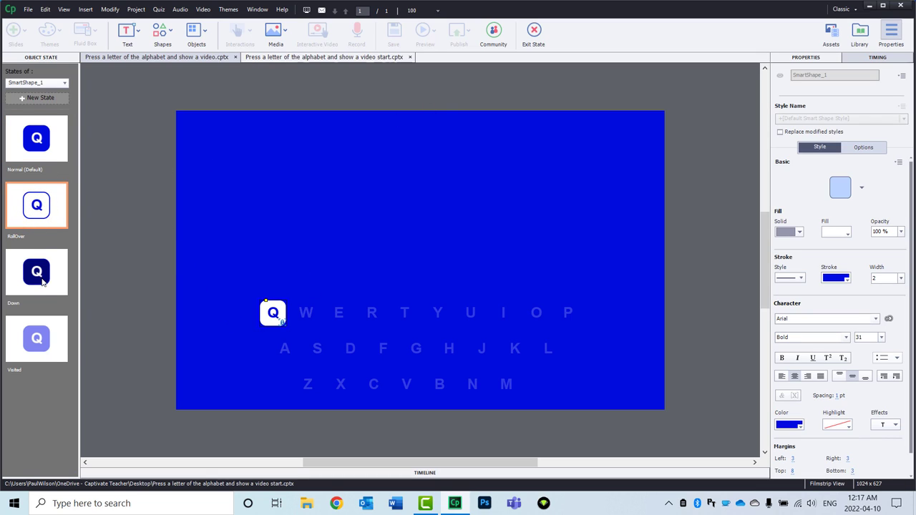
{"action": "left_click", "coordinate": [37, 272]}
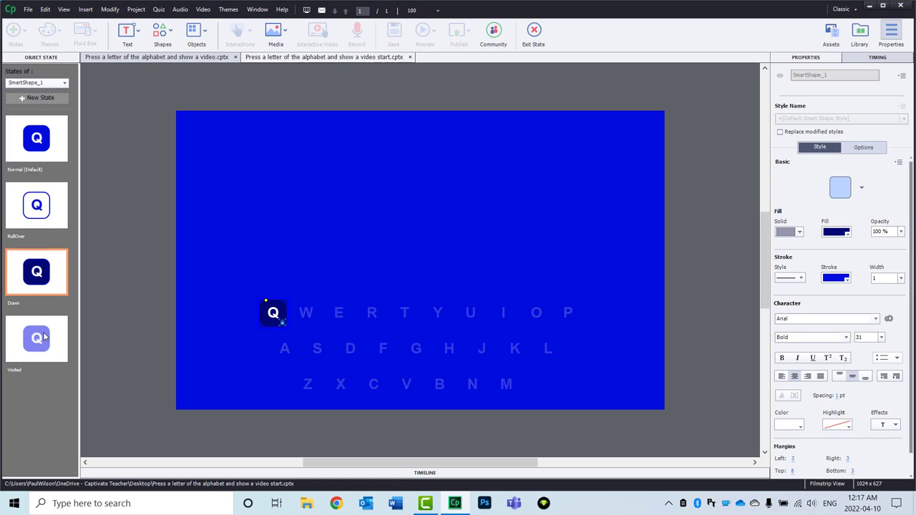
{"action": "left_click", "coordinate": [37, 338]}
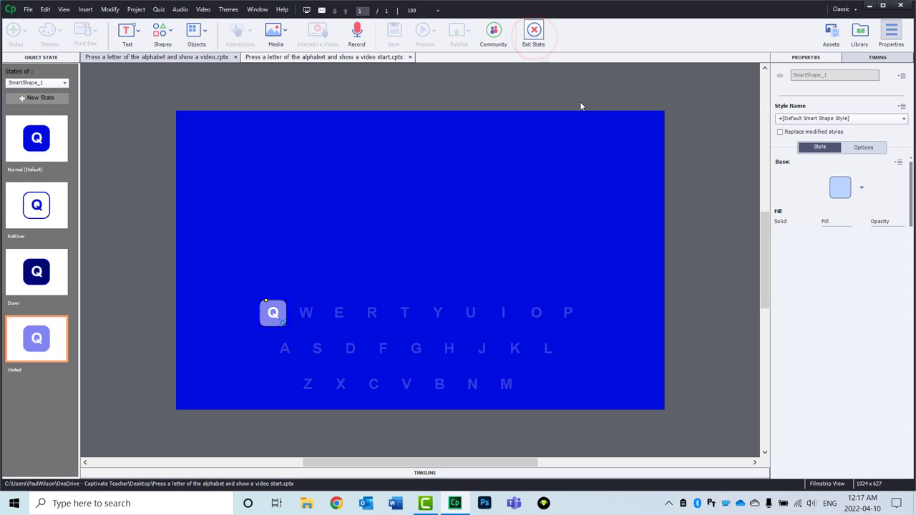
{"action": "left_click", "coordinate": [534, 33]}
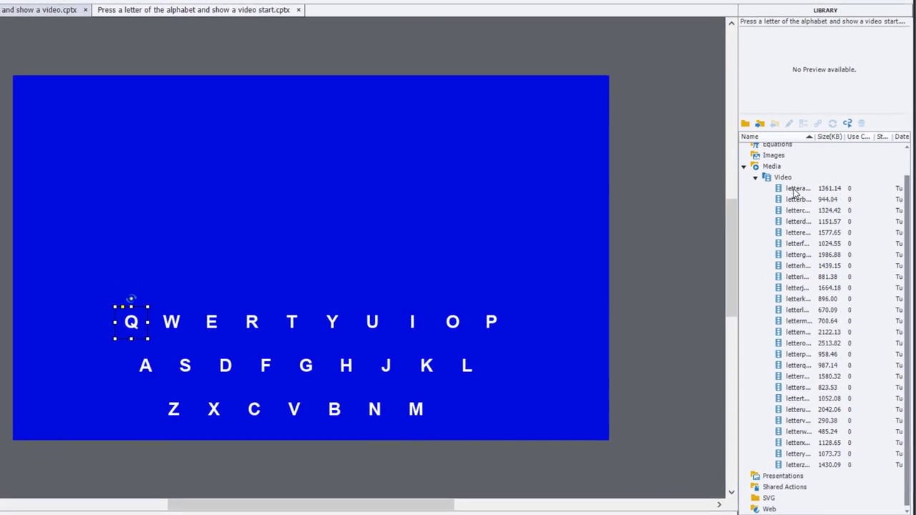
Insert lettera.mp4 from the library's Media > Video as an Event Video on the slide.
{"action": "left_click", "coordinate": [792, 189]}
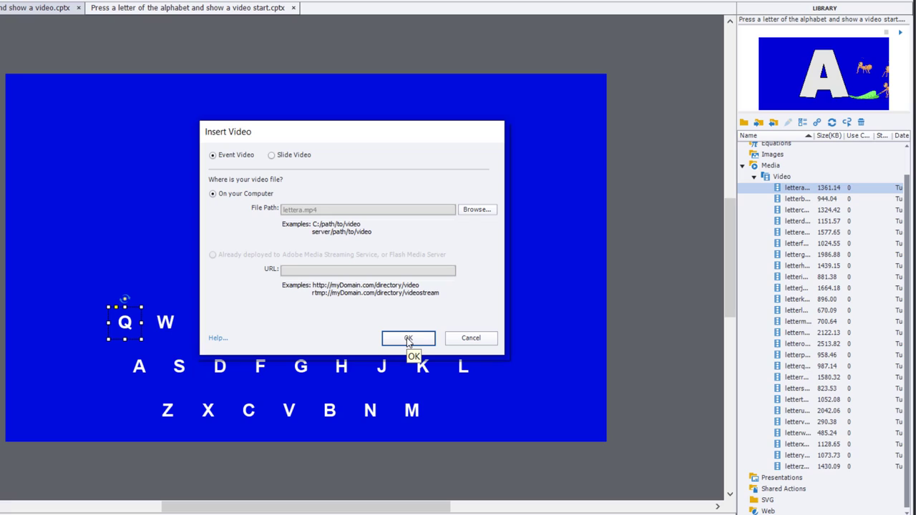
{"action": "left_click", "coordinate": [407, 338]}
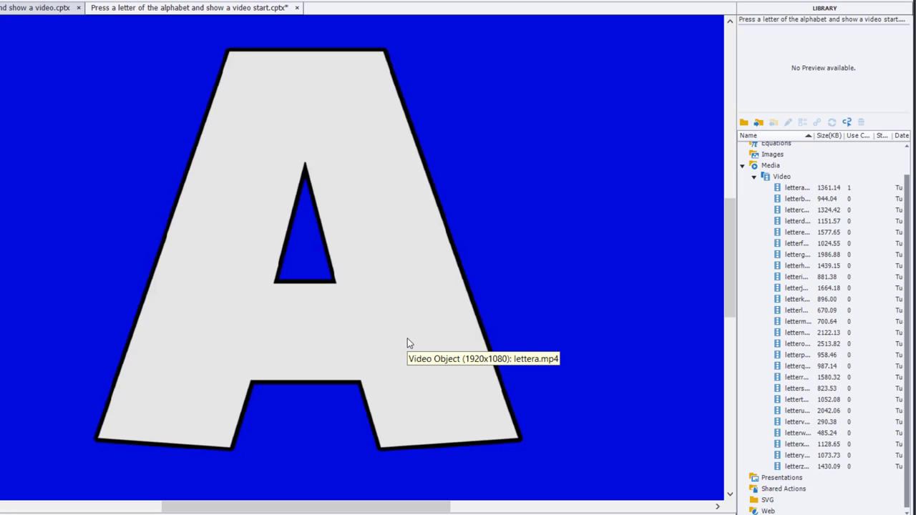
{"action": "mouse_move", "coordinate": [409, 344]}
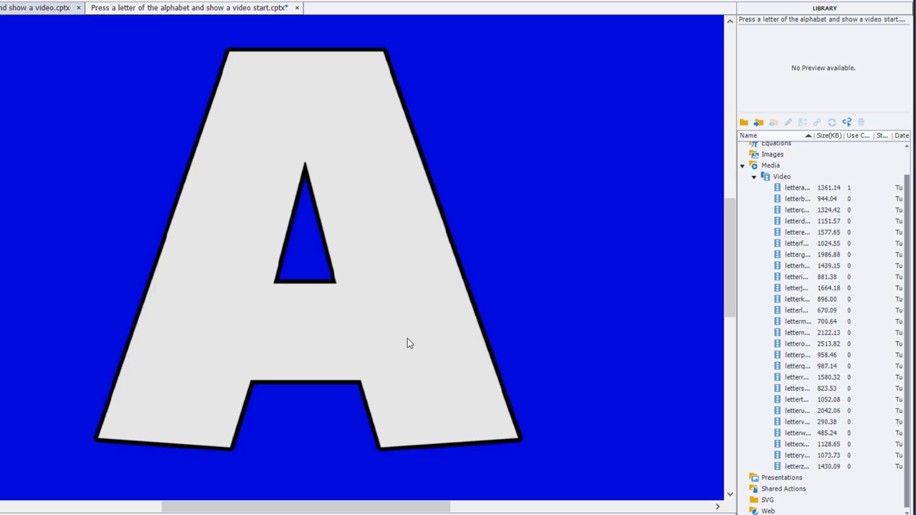
{"action": "mouse_move", "coordinate": [350, 166]}
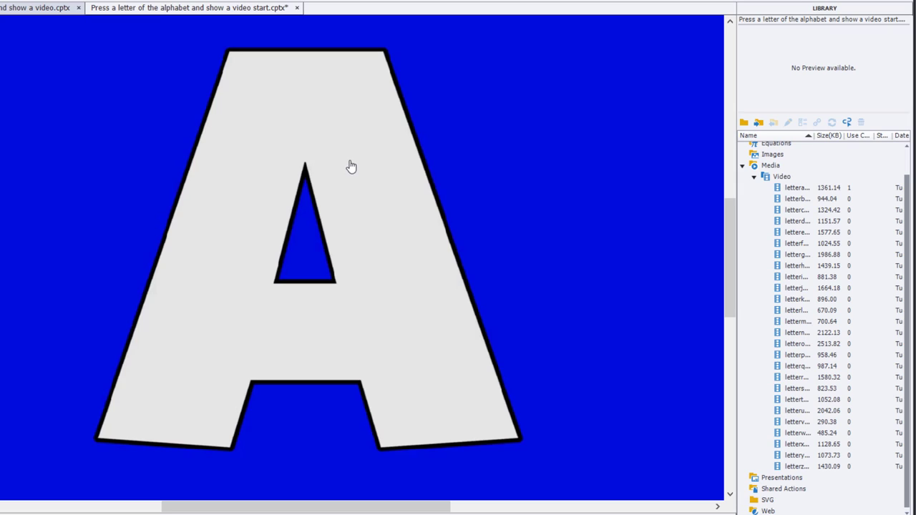
{"action": "mouse_move", "coordinate": [355, 145]}
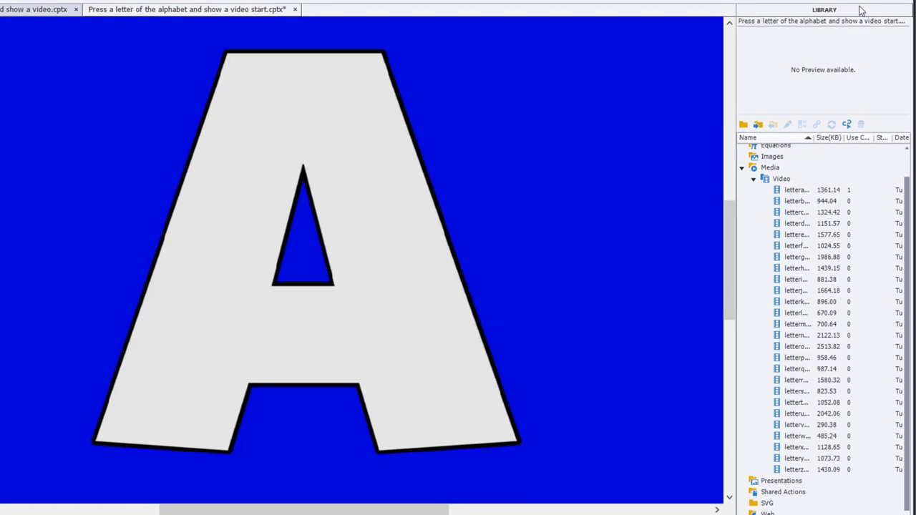
Set the letter-A video's Transform width, height, X and Y so it sits above the keys.
{"action": "left_click", "coordinate": [883, 21]}
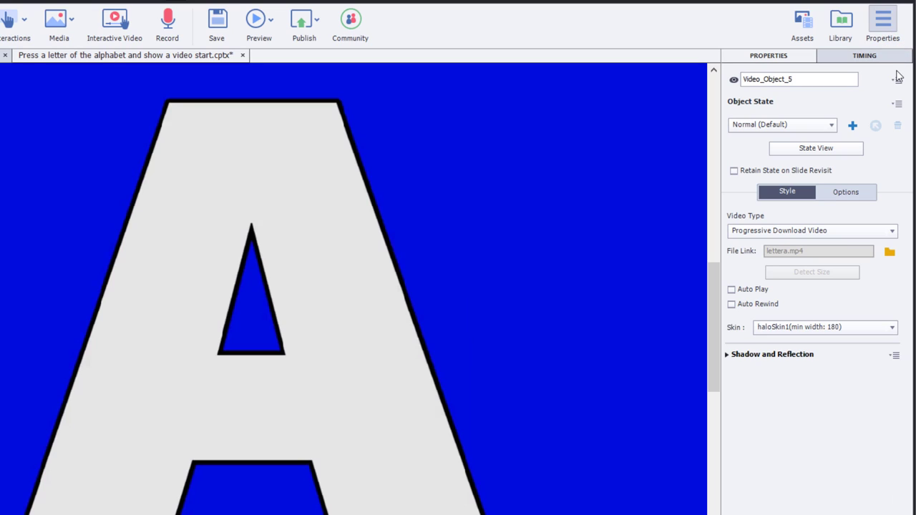
{"action": "left_click", "coordinate": [843, 191]}
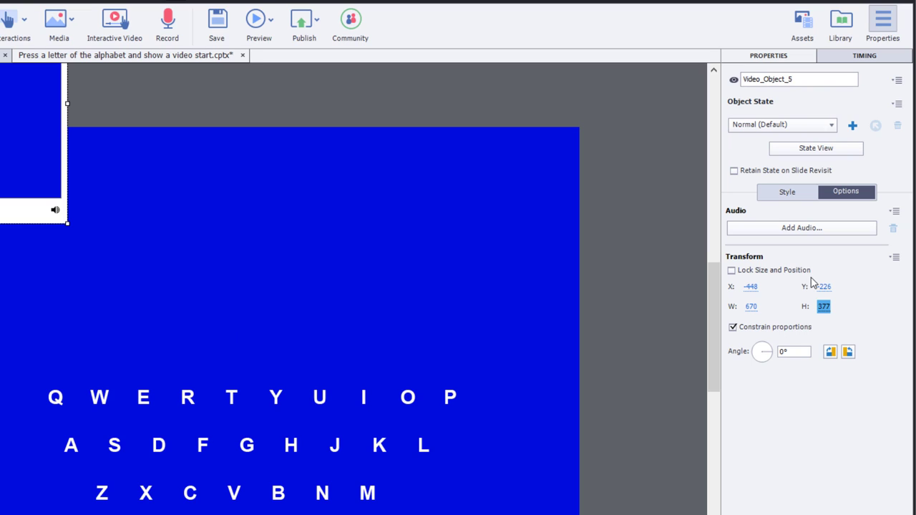
{"action": "left_click", "coordinate": [824, 286]}
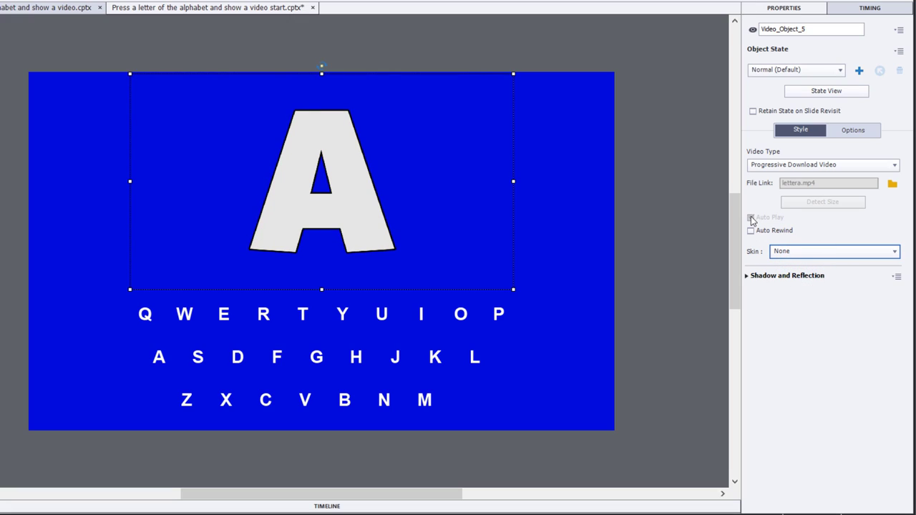
Set the video to autoplay, uncheck 'Pause slide till end of video' and enable Loop in Timing.
{"action": "left_click", "coordinate": [751, 217]}
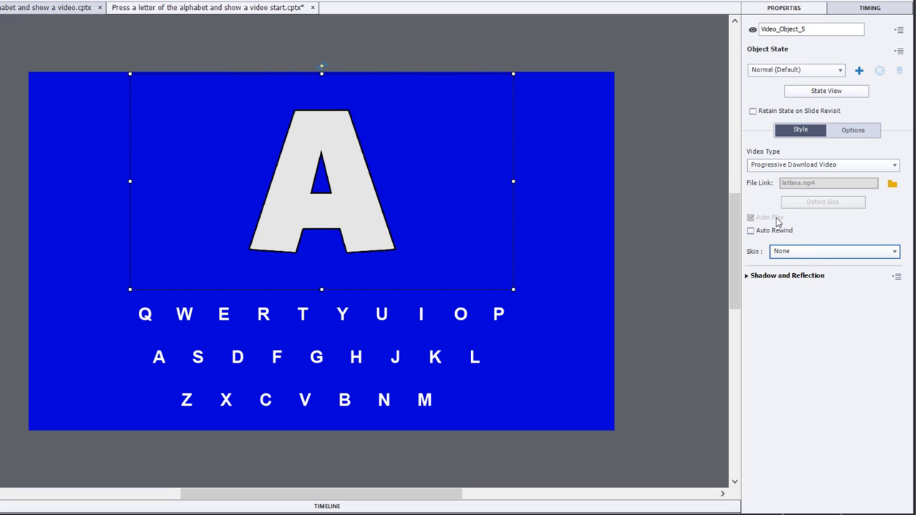
{"action": "mouse_move", "coordinate": [800, 223]}
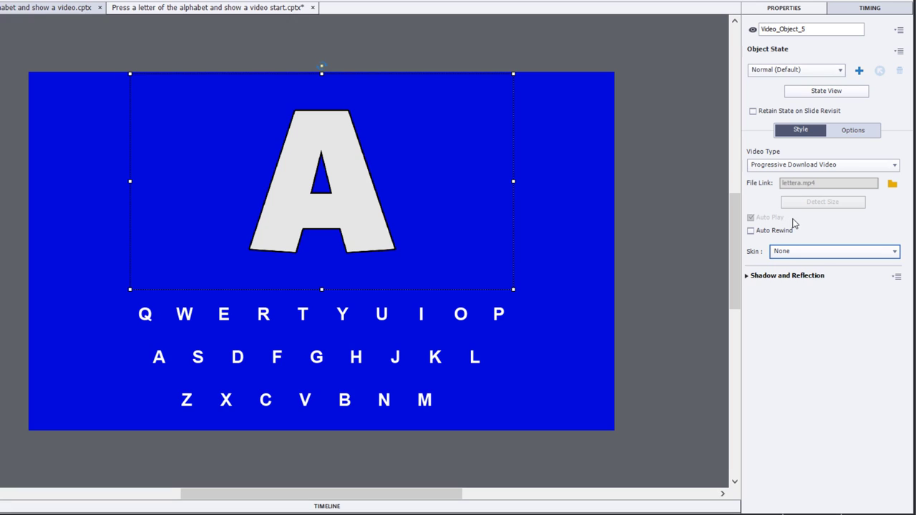
{"action": "mouse_move", "coordinate": [702, 209]}
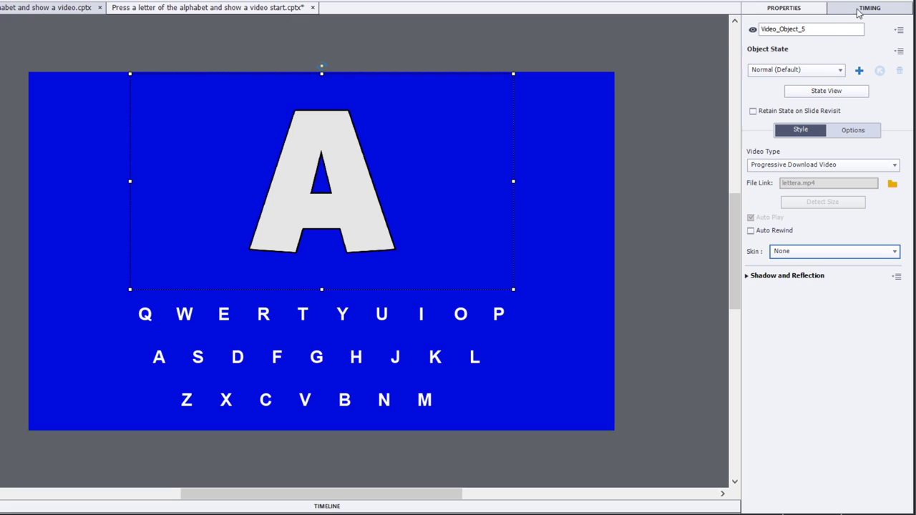
{"action": "left_click", "coordinate": [876, 9]}
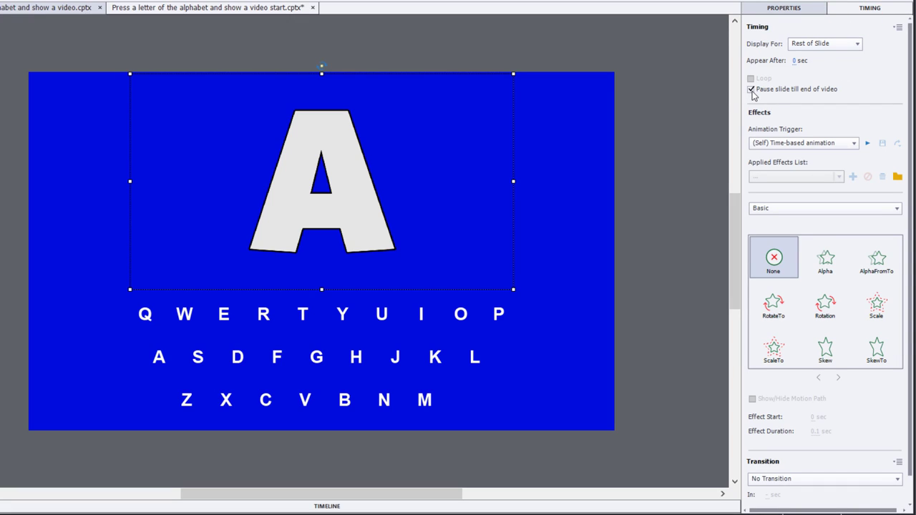
{"action": "mouse_move", "coordinate": [844, 94]}
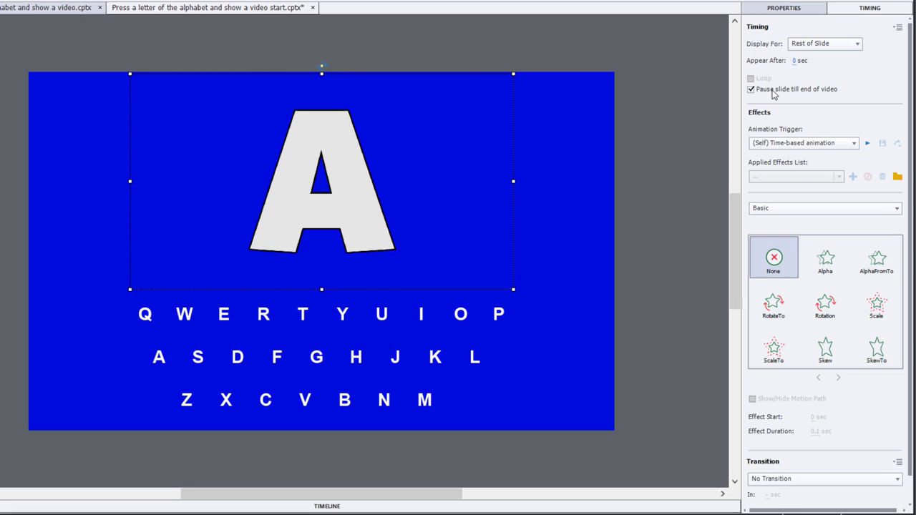
{"action": "left_click", "coordinate": [747, 89]}
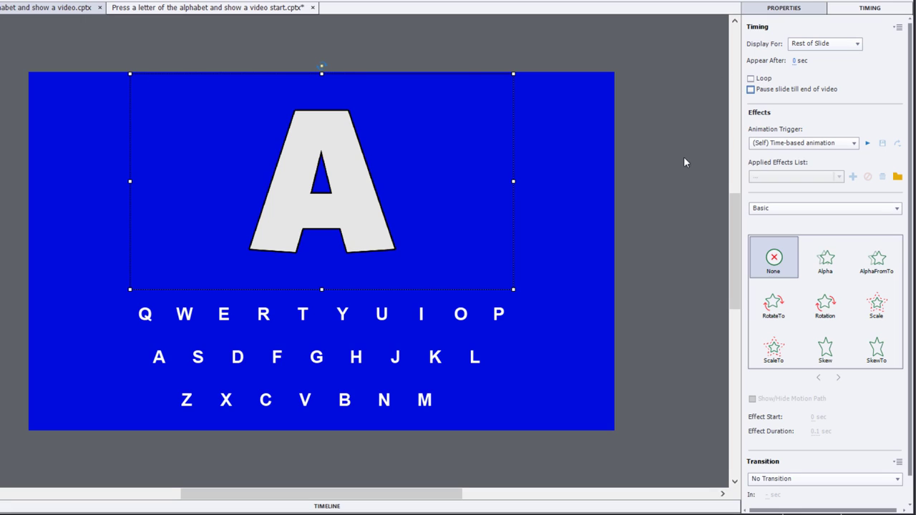
{"action": "left_click", "coordinate": [749, 89]}
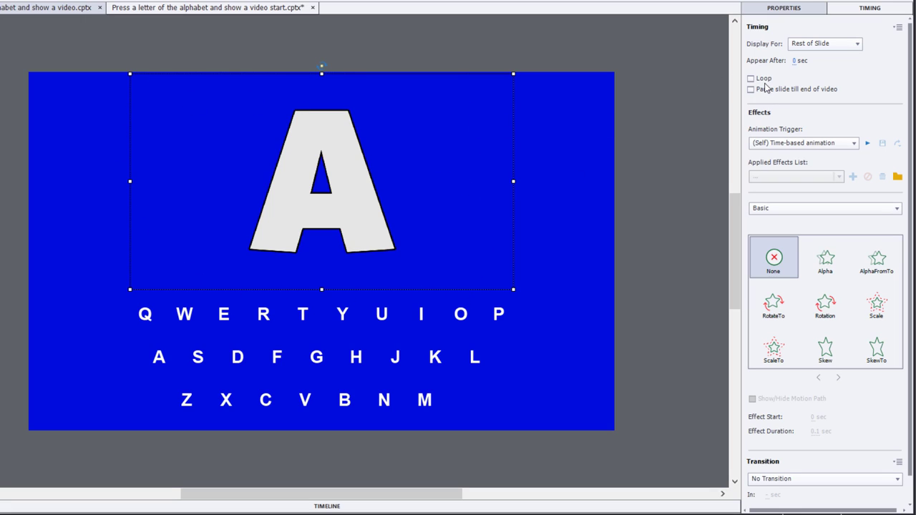
{"action": "left_click", "coordinate": [748, 77]}
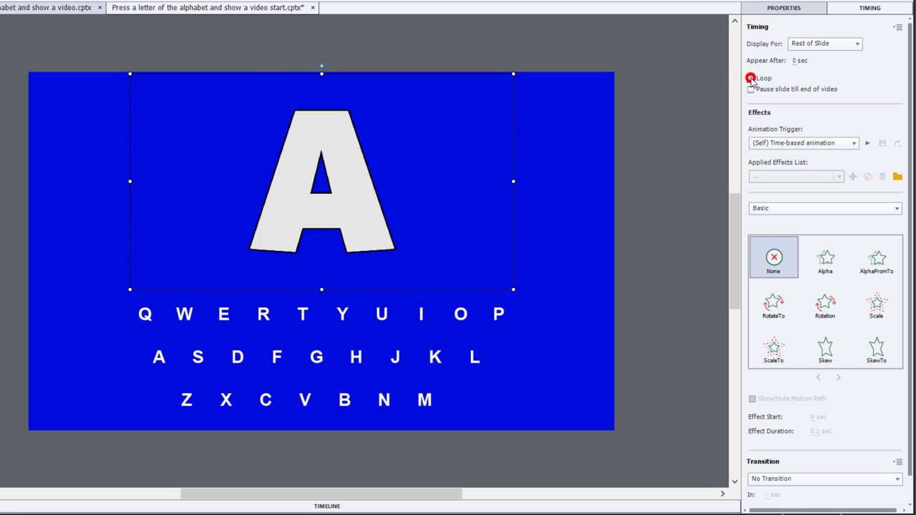
{"action": "left_click", "coordinate": [747, 78]}
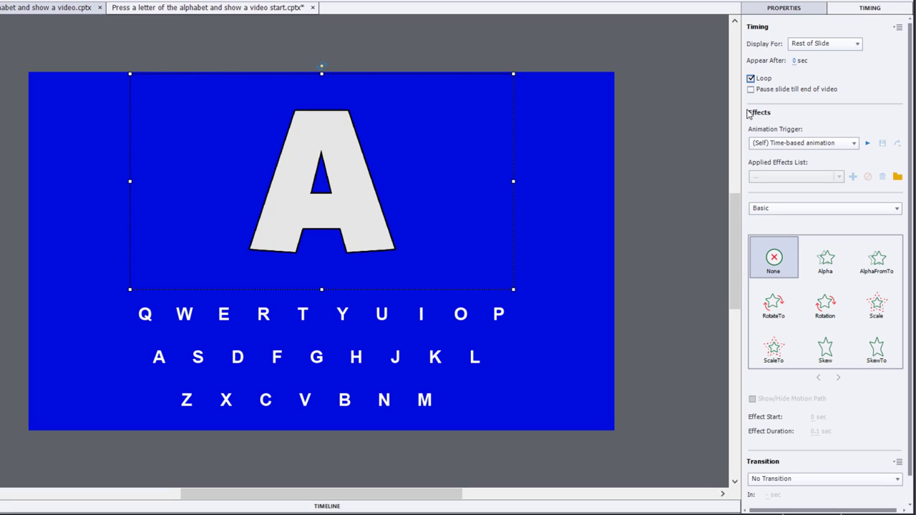
{"action": "mouse_move", "coordinate": [693, 105]}
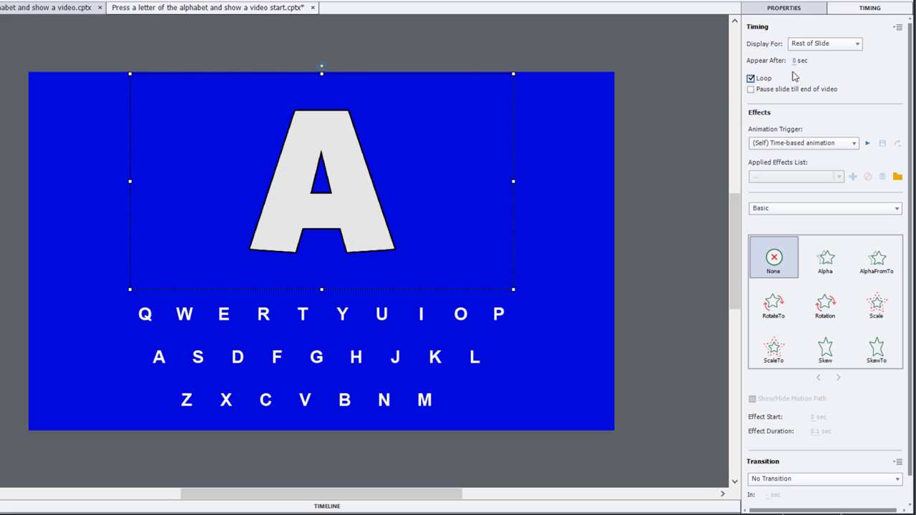
{"action": "left_click", "coordinate": [796, 9]}
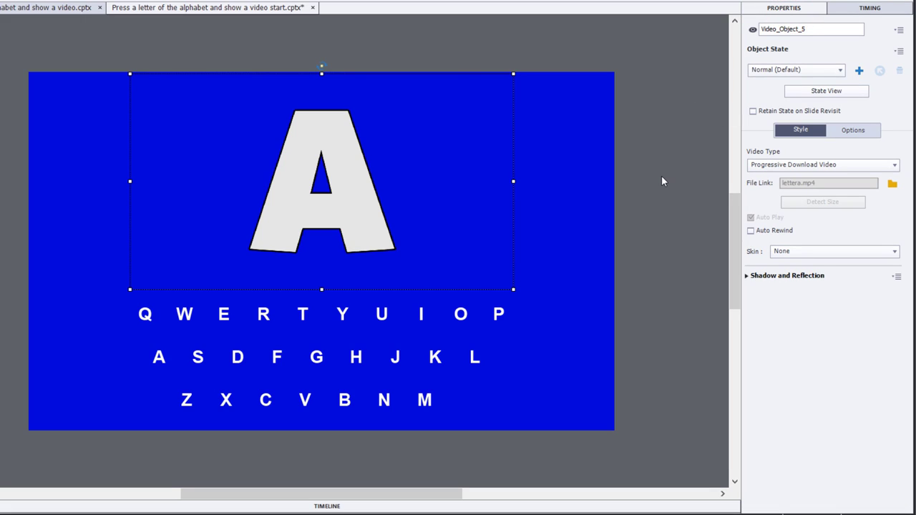
{"action": "mouse_move", "coordinate": [678, 60]}
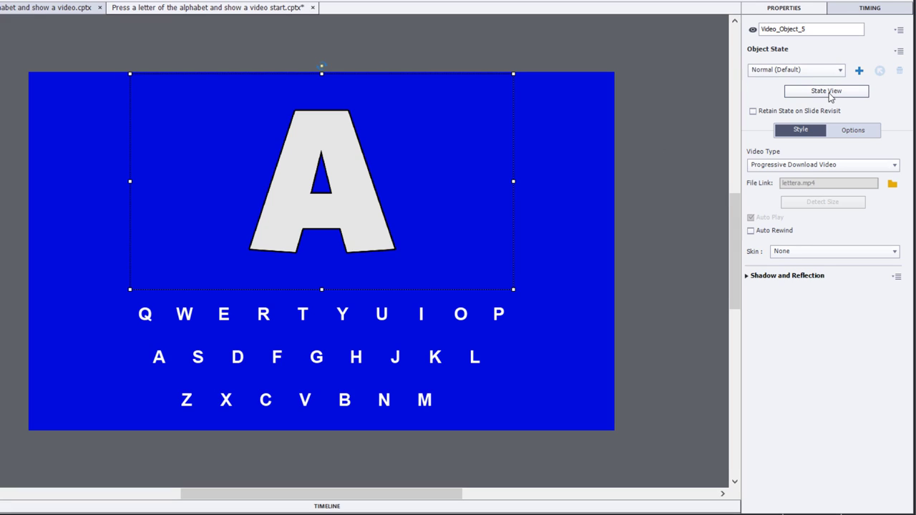
{"action": "mouse_move", "coordinate": [858, 70]}
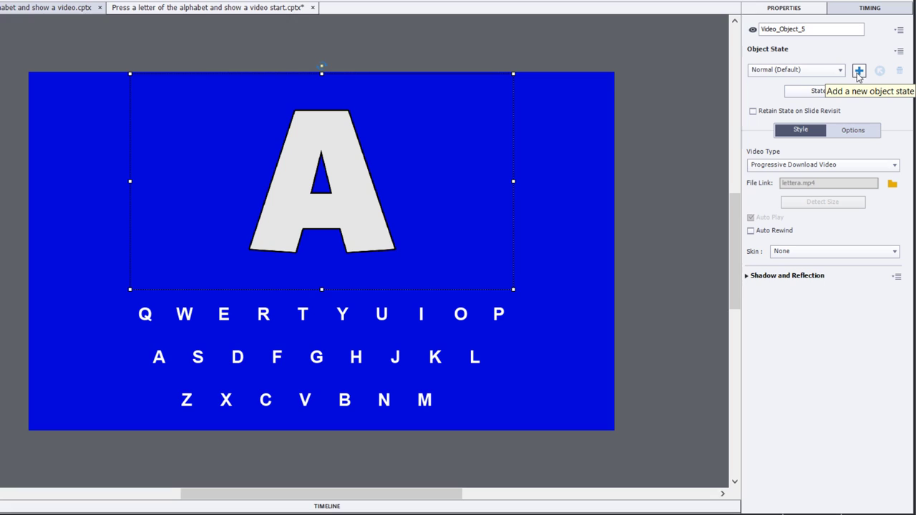
Add a new object state to the video named letterb.
{"action": "left_click", "coordinate": [860, 69]}
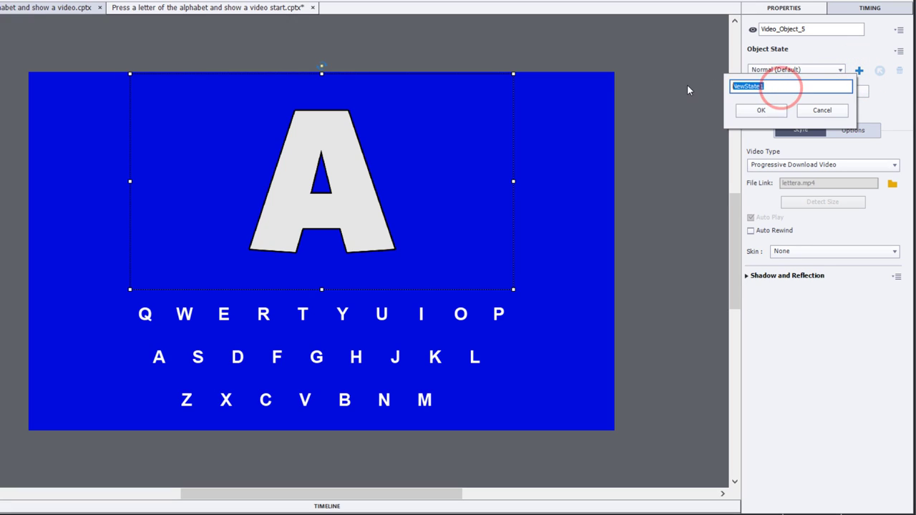
{"action": "type", "text": "letter"}
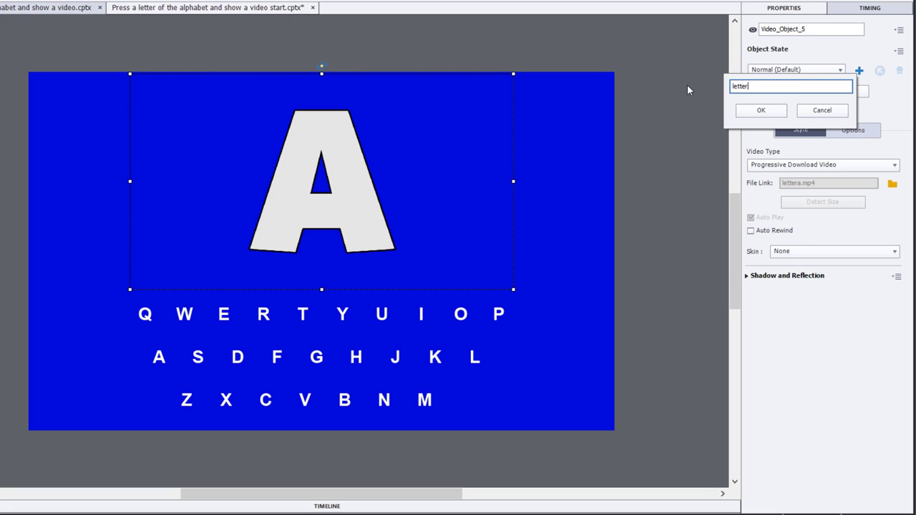
{"action": "type", "text": "b"}
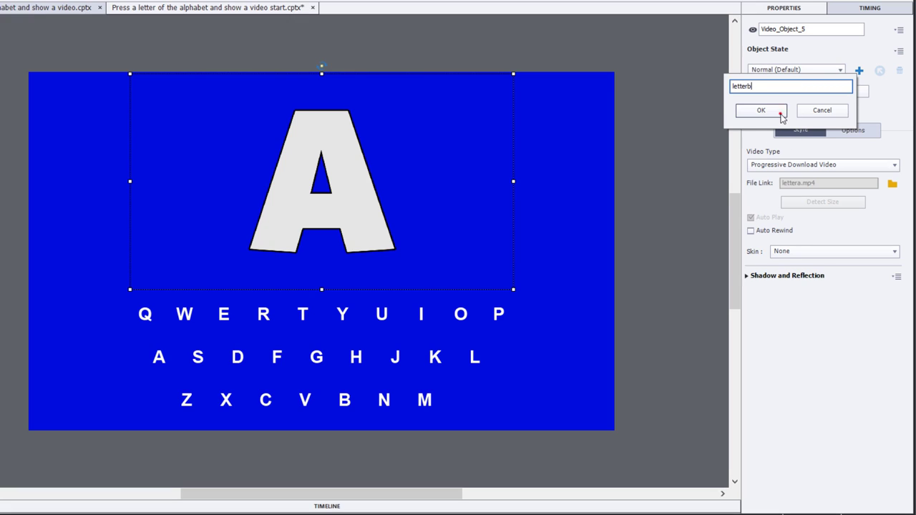
{"action": "left_click", "coordinate": [761, 110]}
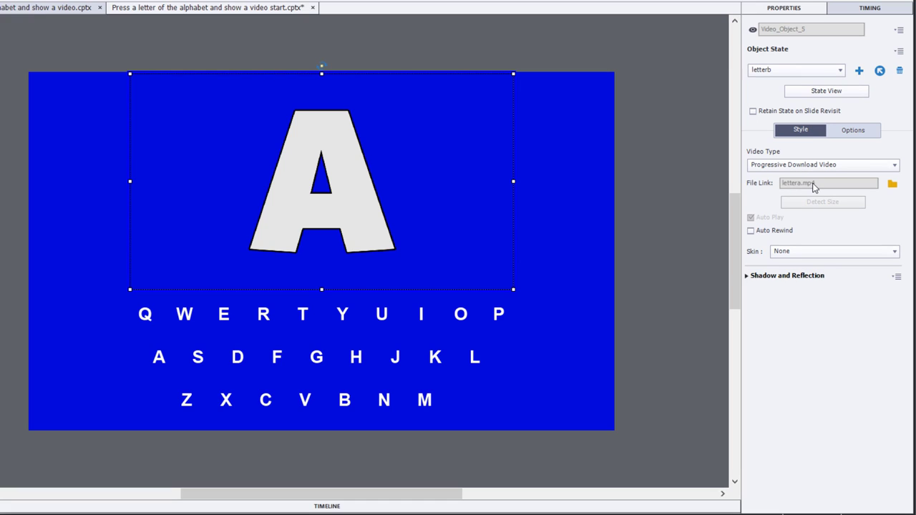
Link the letterb state to letterb.mp4 via the File Link video library.
{"action": "left_click", "coordinate": [892, 188]}
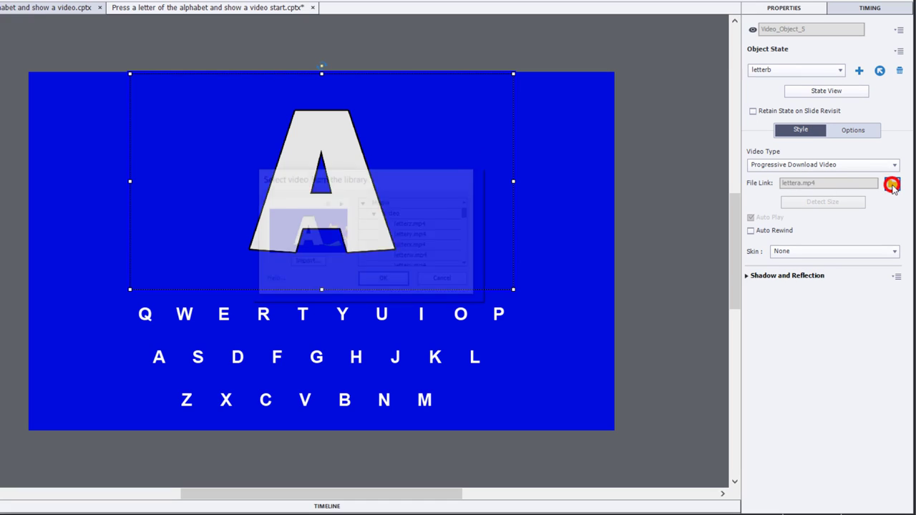
{"action": "left_click", "coordinate": [900, 186]}
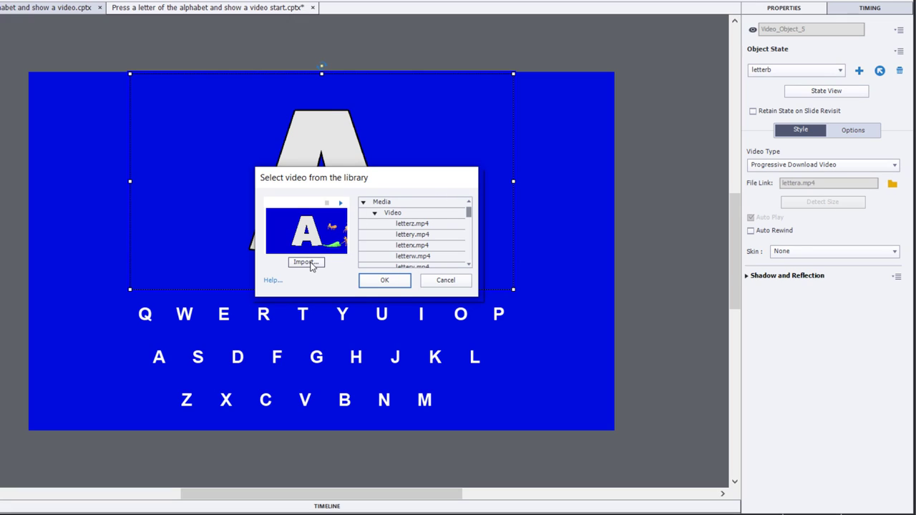
{"action": "scroll", "scroll_direction": "down", "scroll_amount": 3}
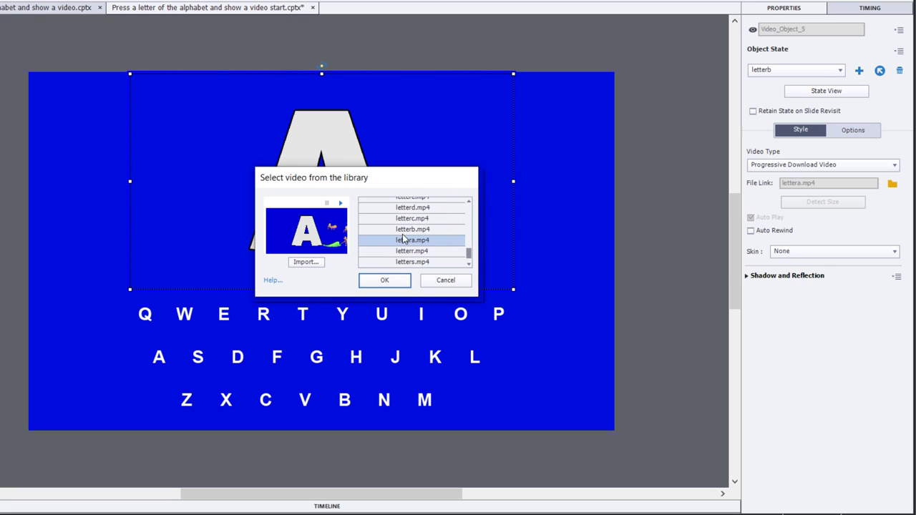
{"action": "left_click", "coordinate": [412, 229]}
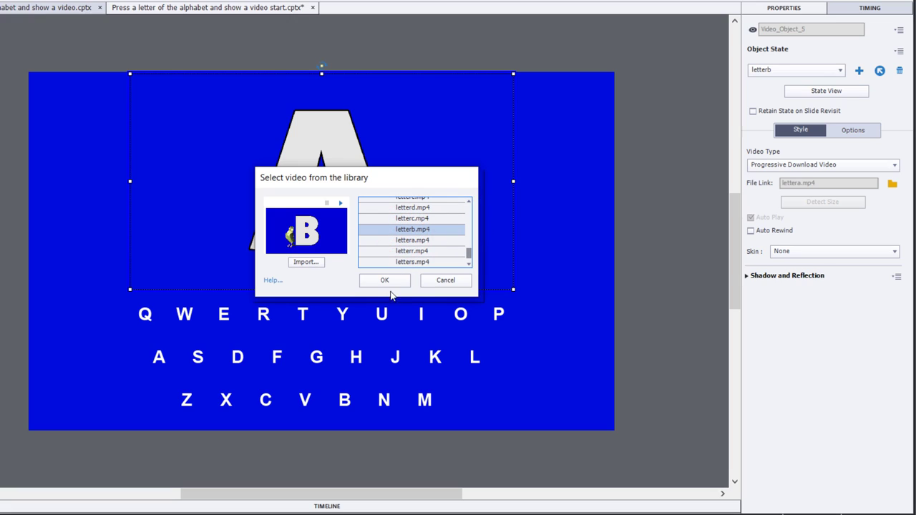
{"action": "left_click", "coordinate": [384, 279]}
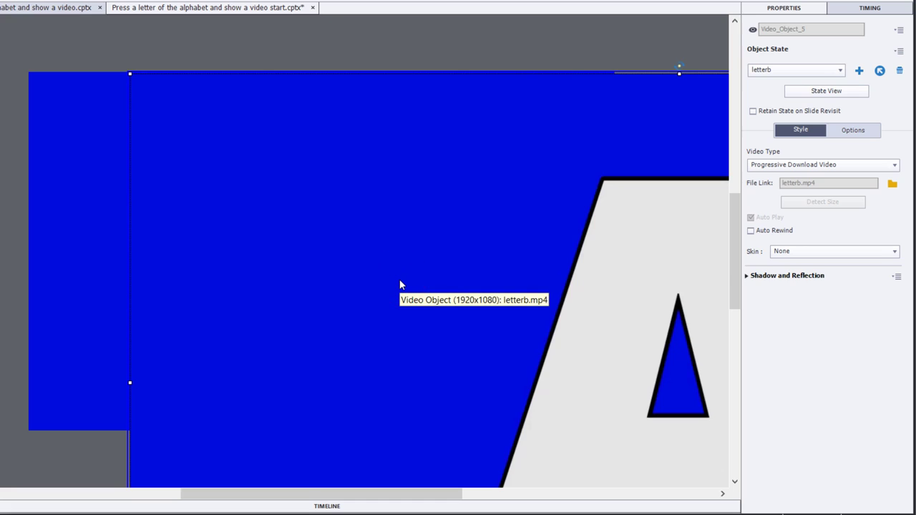
{"action": "mouse_move", "coordinate": [661, 261]}
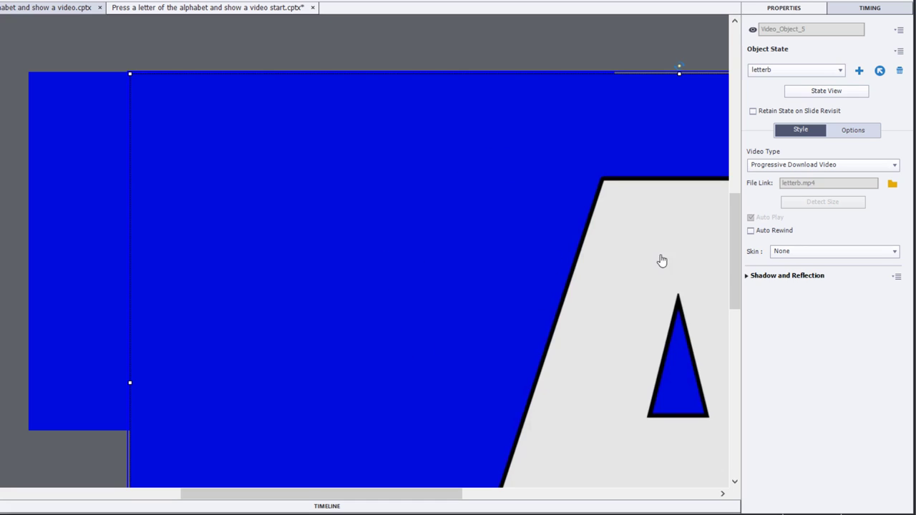
{"action": "mouse_move", "coordinate": [898, 229]}
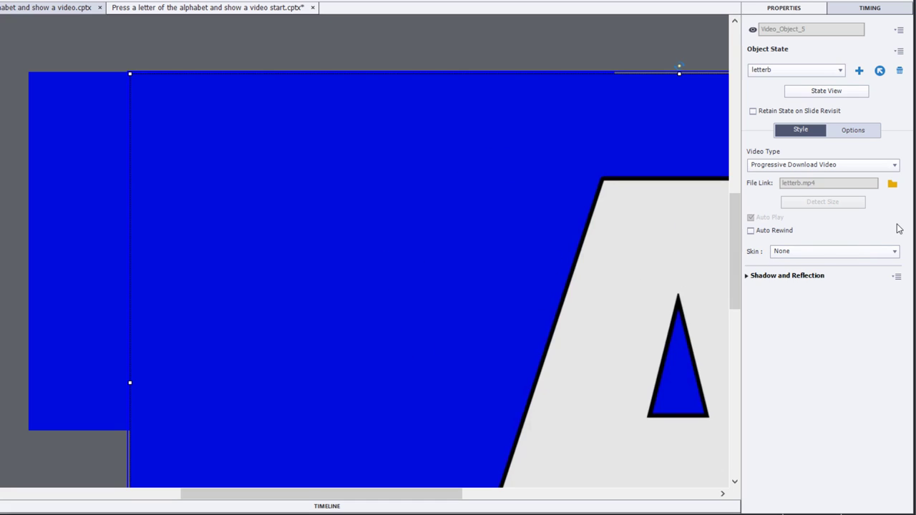
{"action": "mouse_move", "coordinate": [651, 187]}
{"action": "type", "text": "377"}
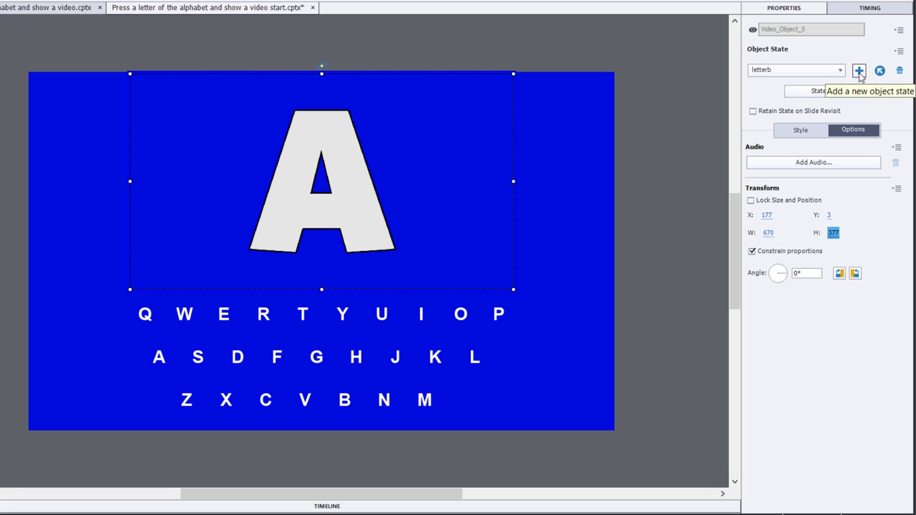
Add another object state to the video named letterc.
{"action": "left_click", "coordinate": [858, 70]}
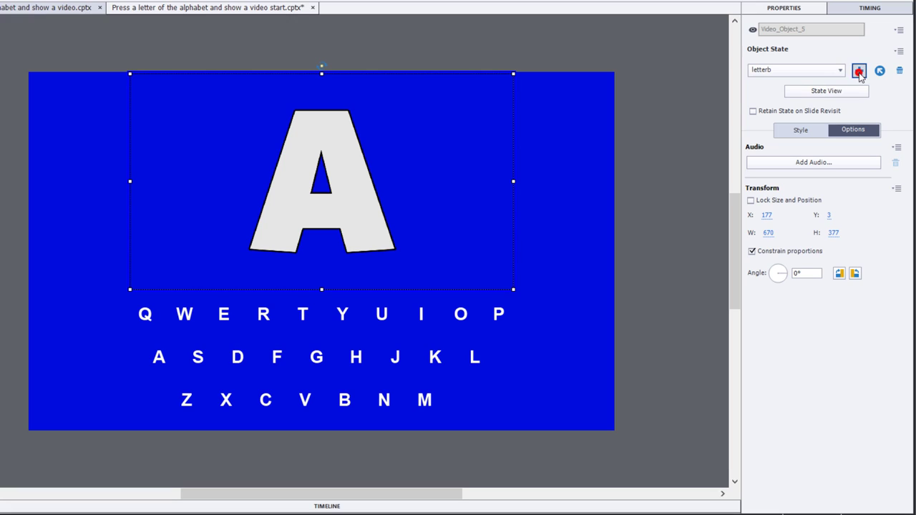
{"action": "left_click", "coordinate": [860, 70]}
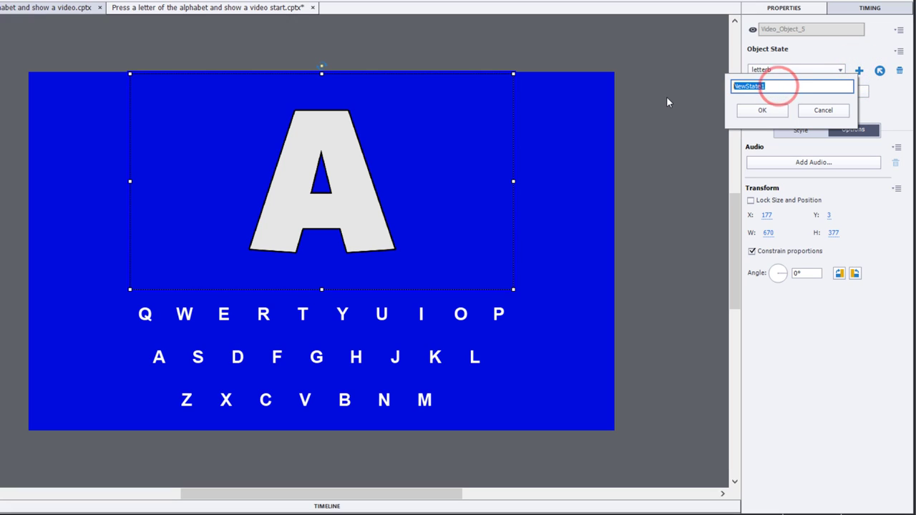
{"action": "type", "text": "letter"}
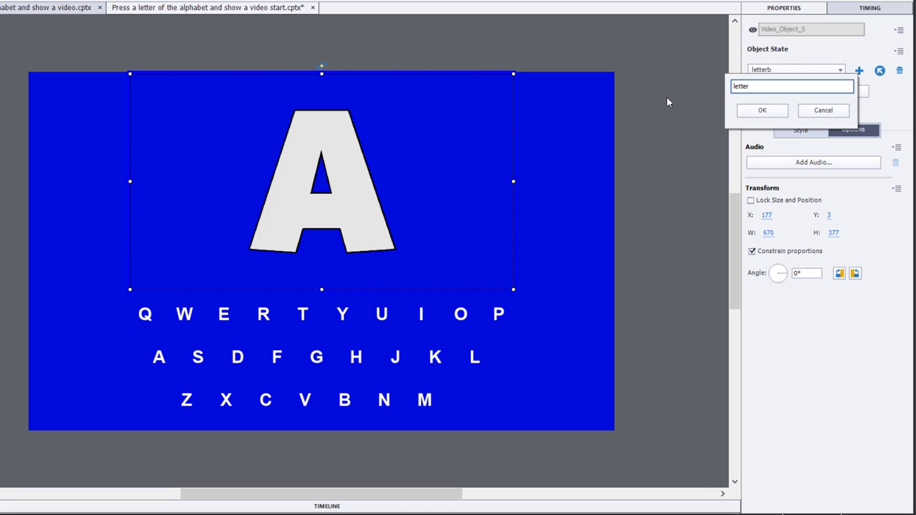
{"action": "left_click", "coordinate": [761, 110]}
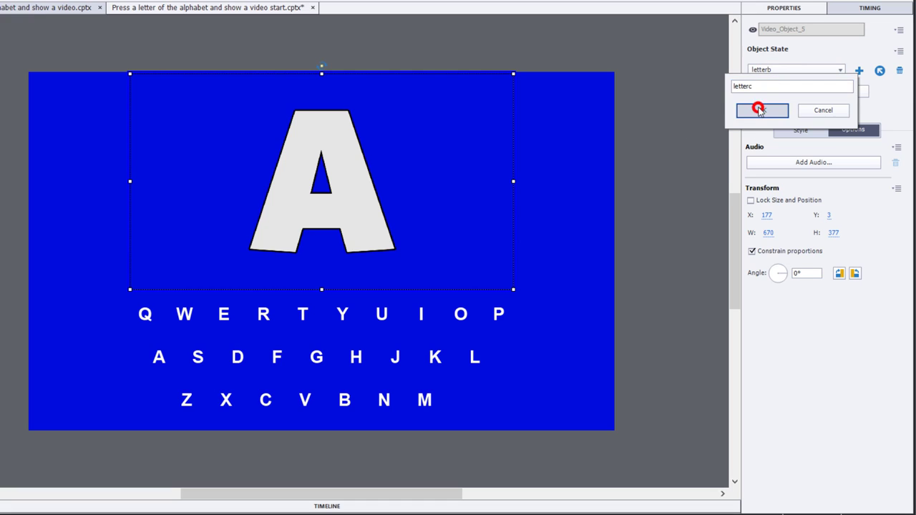
{"action": "left_click", "coordinate": [774, 110]}
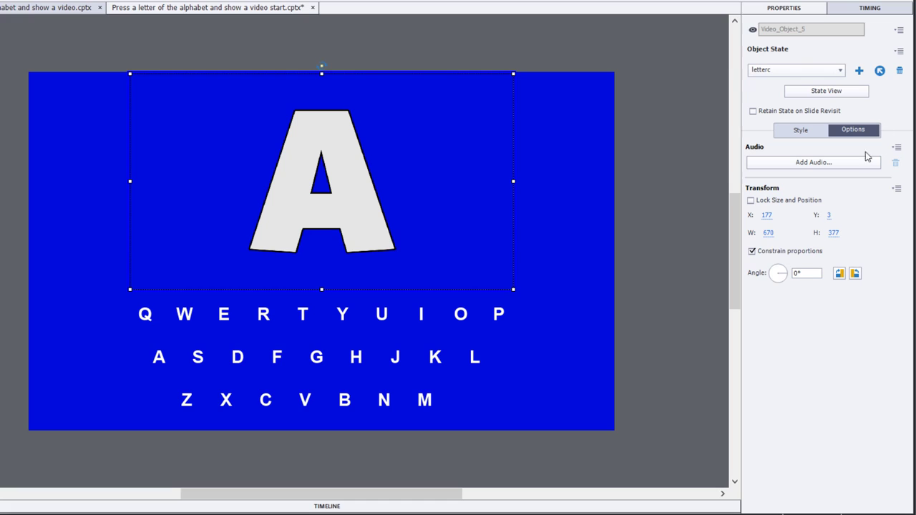
Link the letterc state to letterc.mp4 via the Style tab's File Link.
{"action": "left_click", "coordinate": [798, 129]}
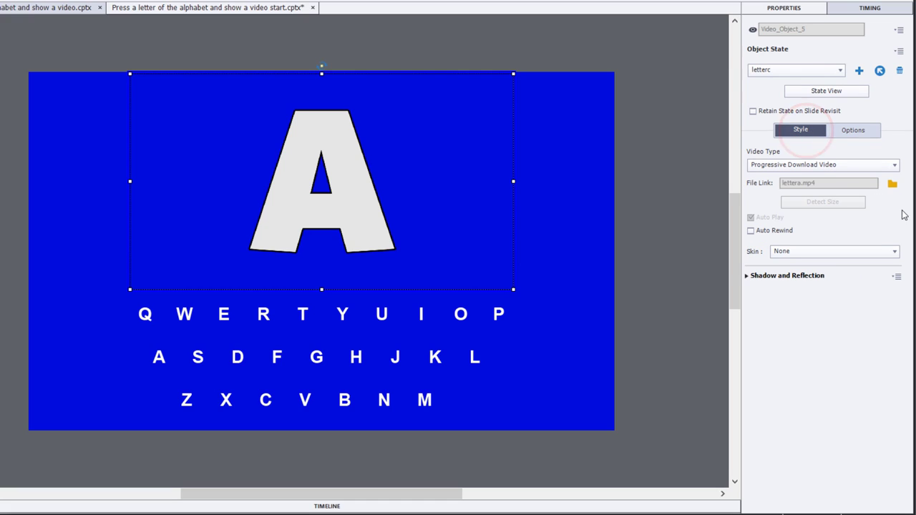
{"action": "left_click", "coordinate": [910, 188]}
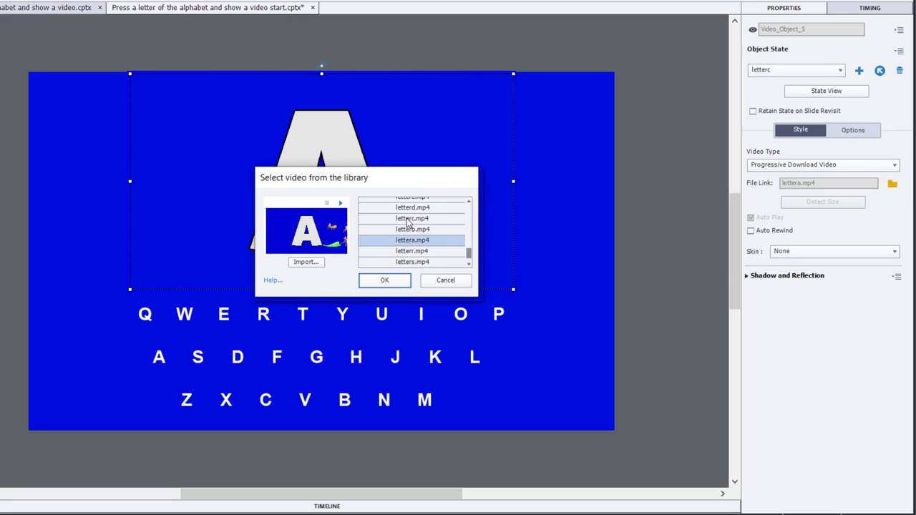
{"action": "left_click", "coordinate": [412, 217]}
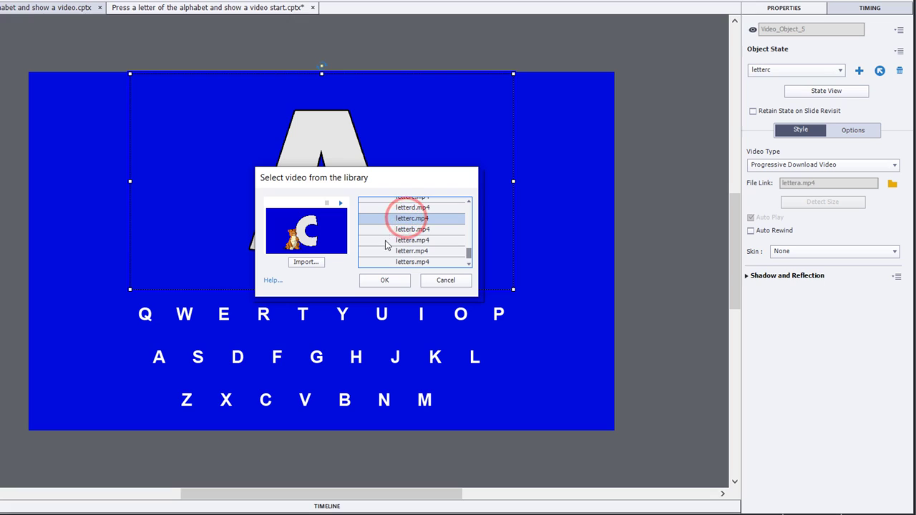
{"action": "left_click", "coordinate": [383, 280]}
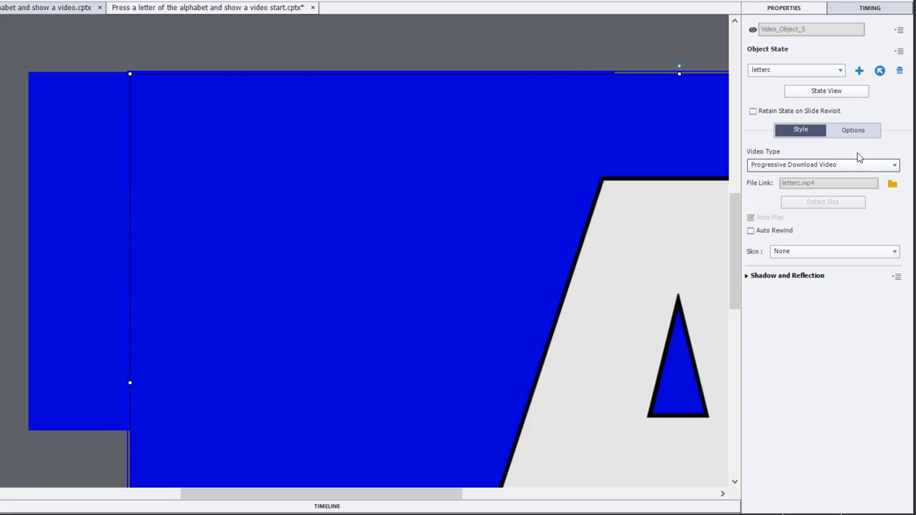
{"action": "left_click", "coordinate": [853, 129]}
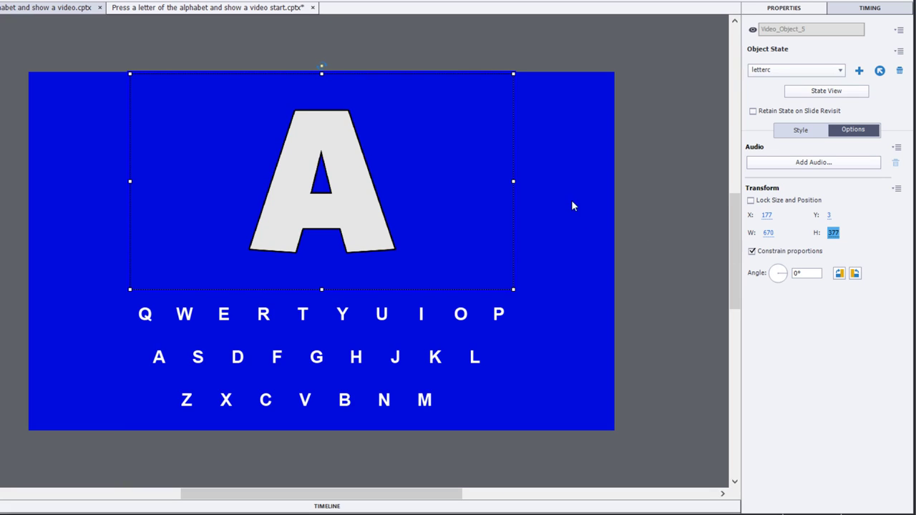
{"action": "mouse_move", "coordinate": [599, 266]}
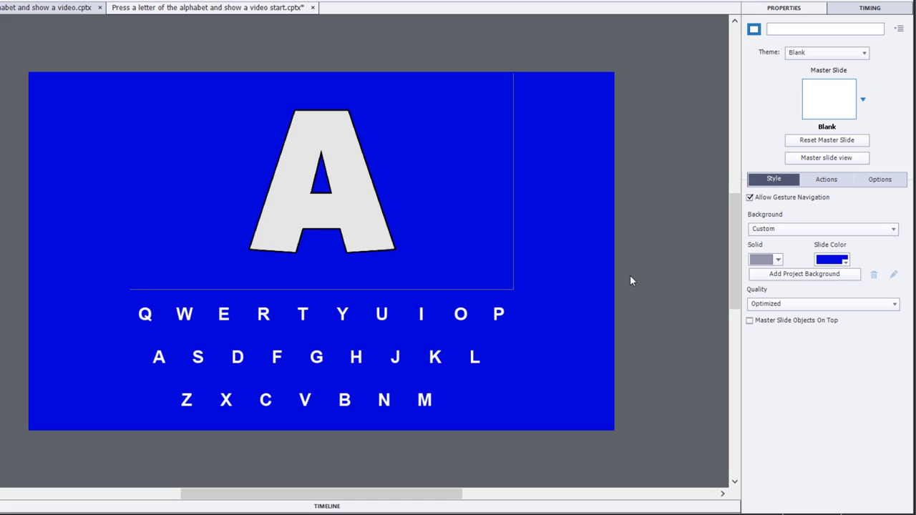
{"action": "left_click", "coordinate": [320, 180]}
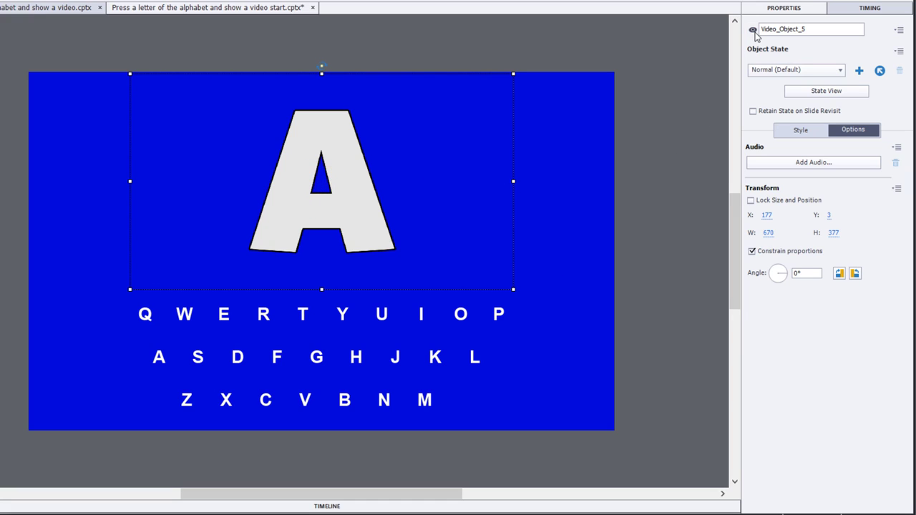
{"action": "mouse_move", "coordinate": [754, 31]}
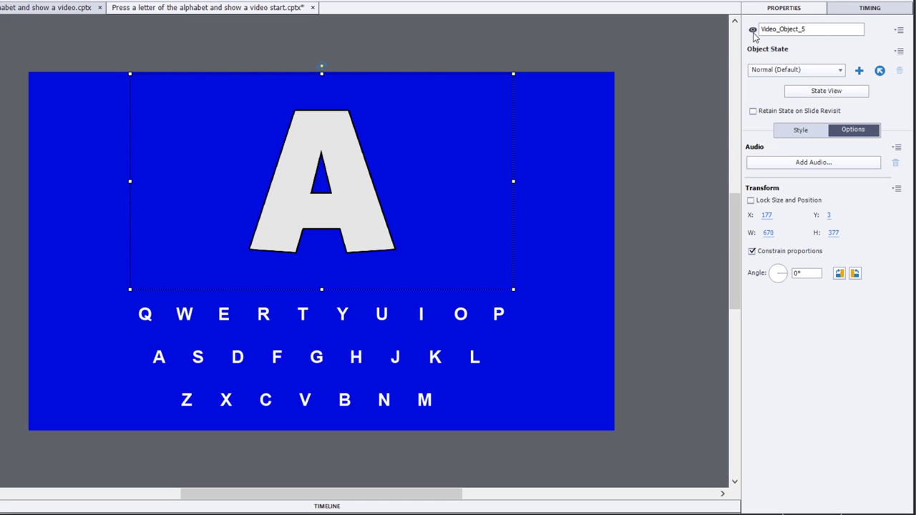
{"action": "left_click", "coordinate": [752, 28]}
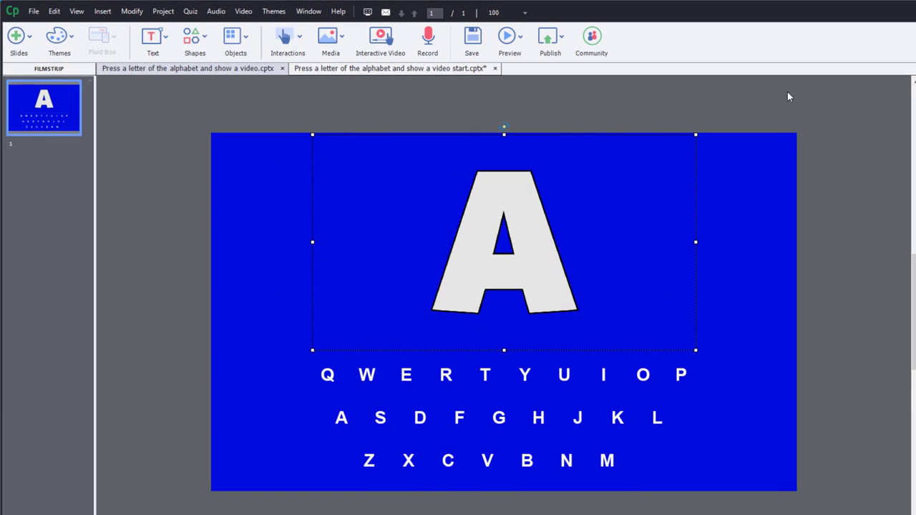
Start a new advanced action from Project > Advanced Actions named Letter_Press.
{"action": "left_click", "coordinate": [163, 11]}
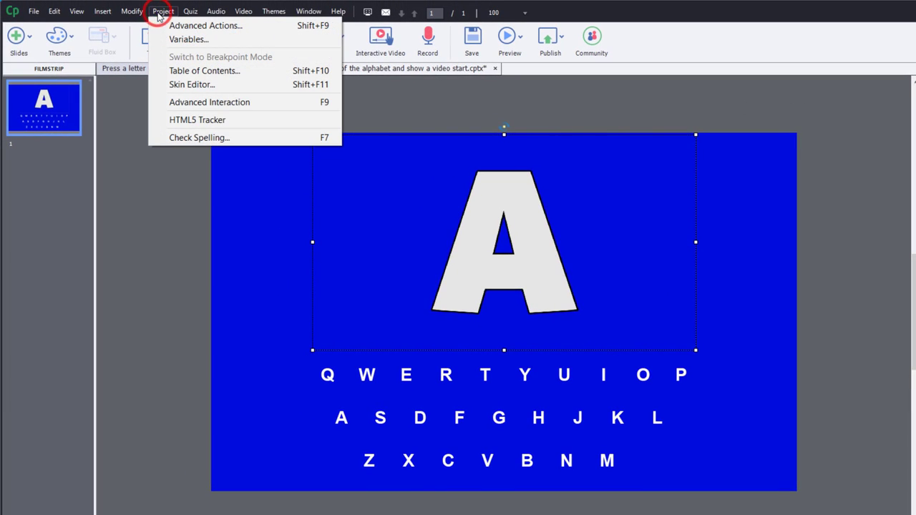
{"action": "left_click", "coordinate": [203, 26]}
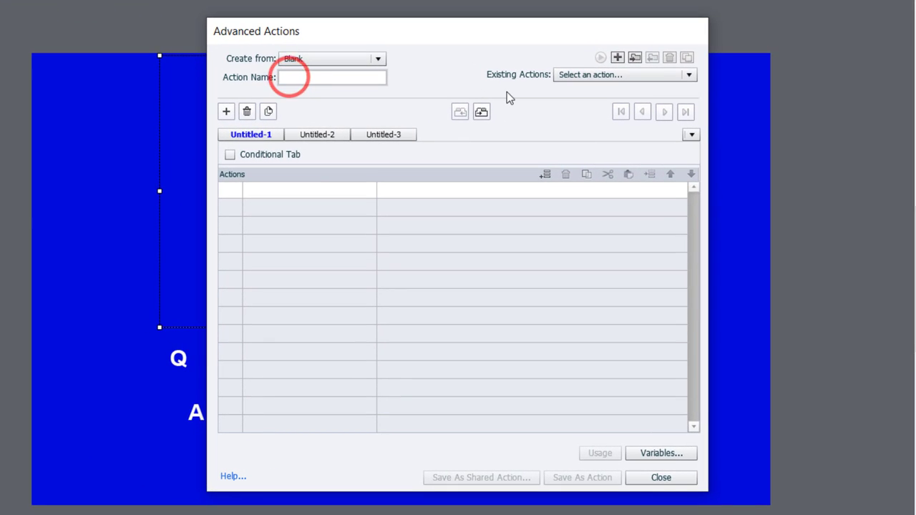
{"action": "type", "text": "Letter"}
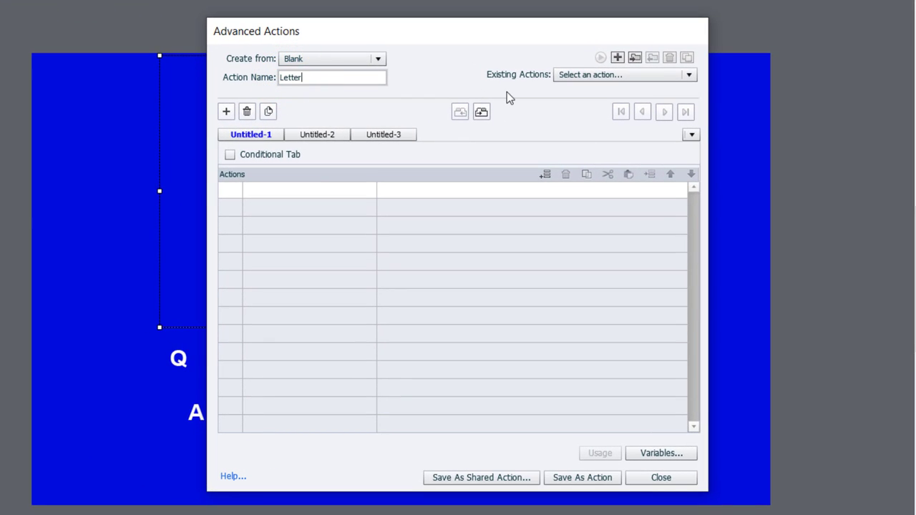
{"action": "type", "text": "_Press"}
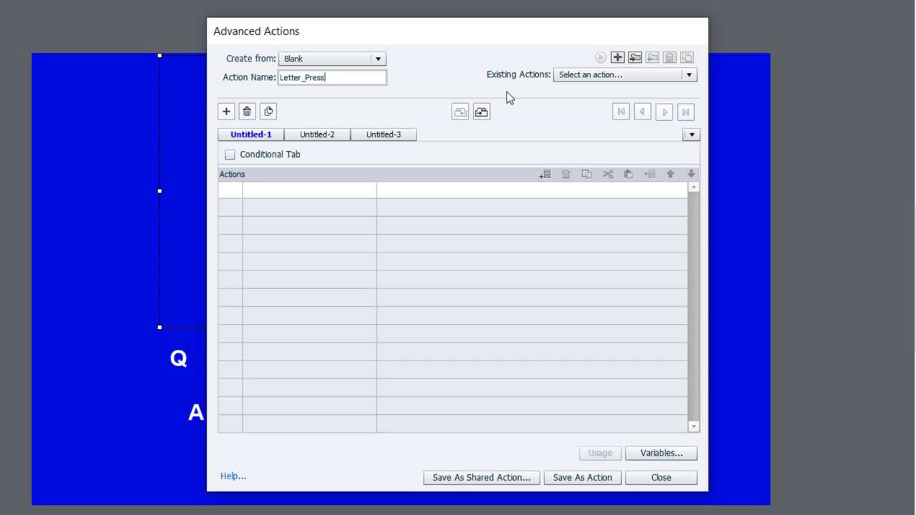
{"action": "mouse_move", "coordinate": [262, 198]}
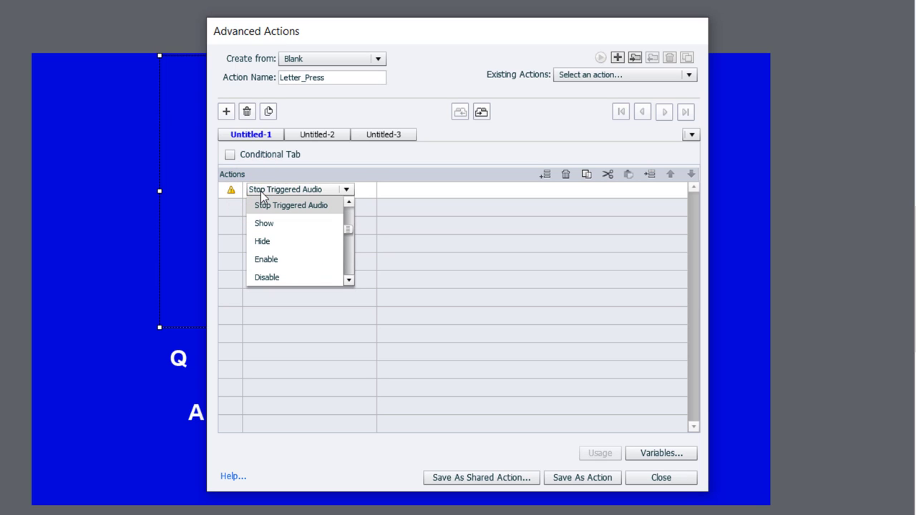
Add Show Video_Object_5 and Change State of Video_Object_5 to Normal.
{"action": "left_click", "coordinate": [263, 223]}
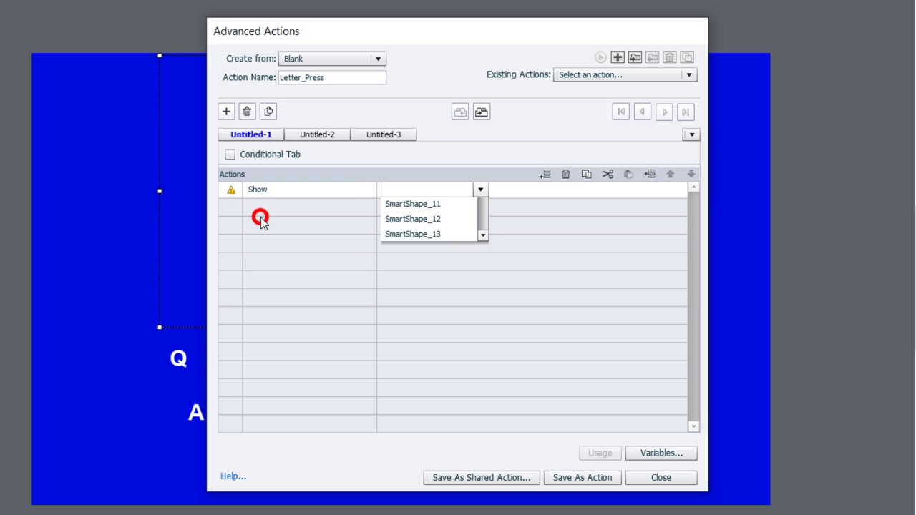
{"action": "left_click", "coordinate": [428, 188]}
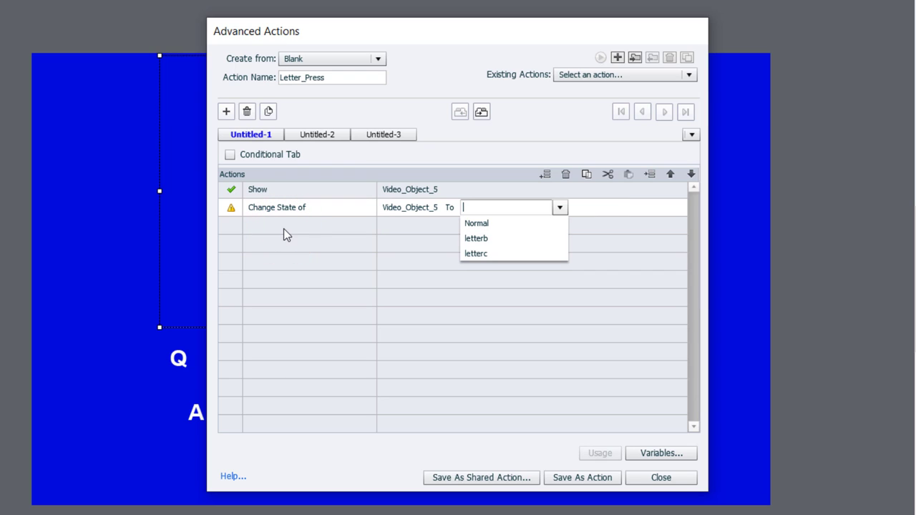
{"action": "mouse_move", "coordinate": [498, 226]}
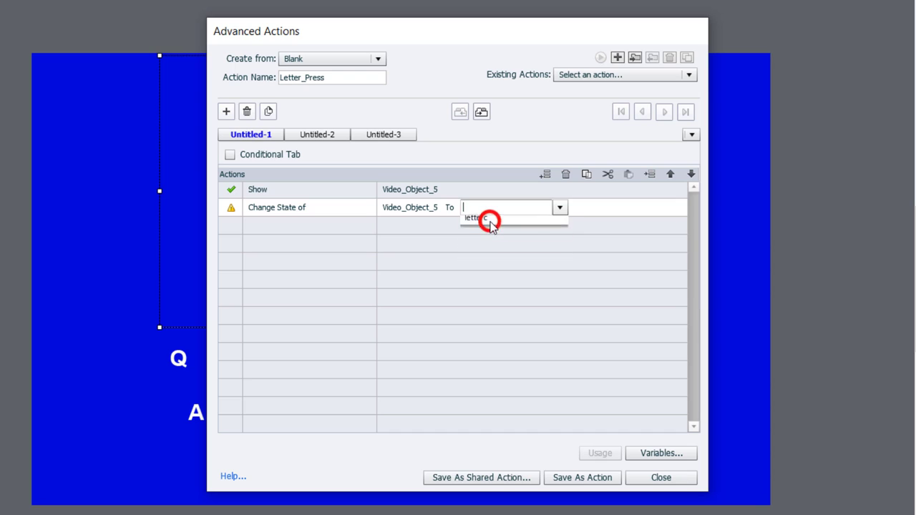
{"action": "left_click", "coordinate": [480, 219]}
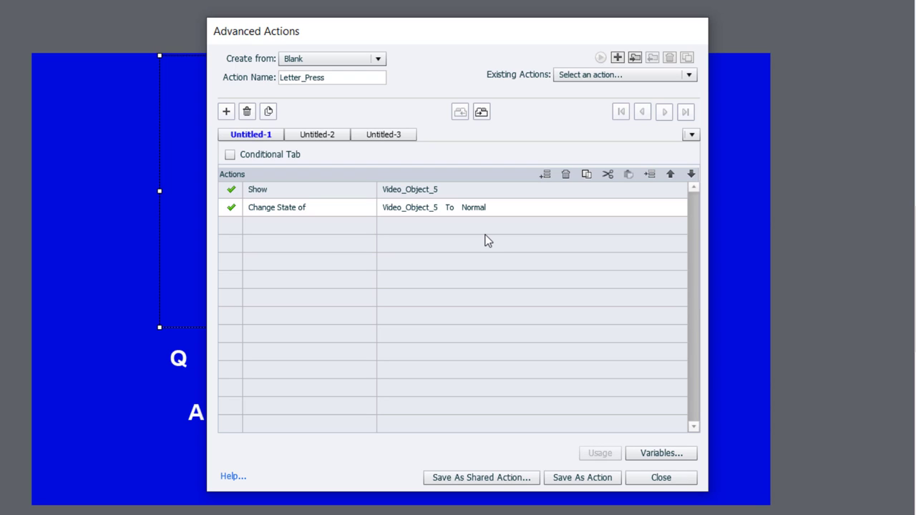
{"action": "mouse_move", "coordinate": [524, 159]}
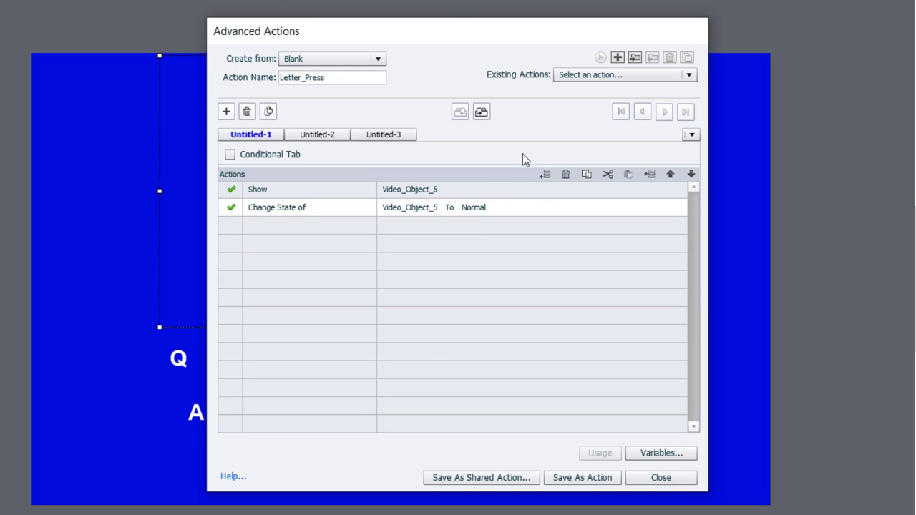
Save as Shared Action and describe the first parameter as 'Video object'.
{"action": "left_click", "coordinate": [480, 477]}
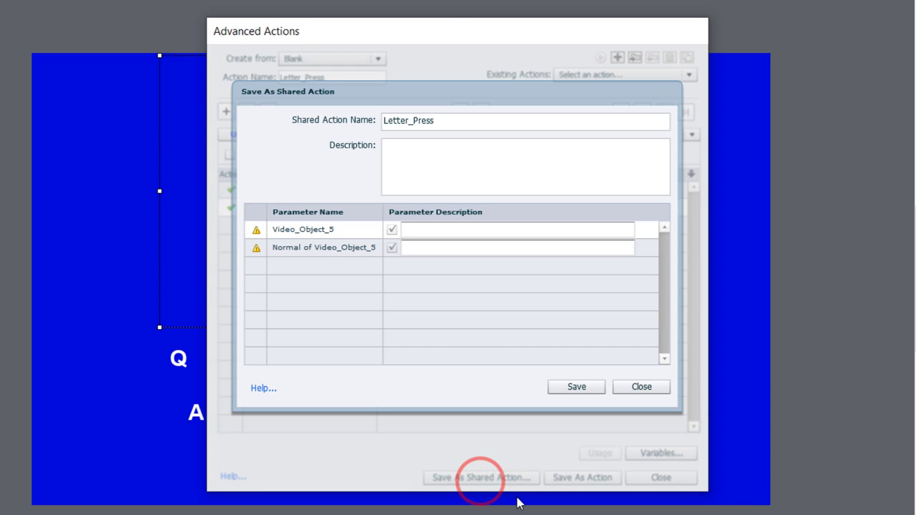
{"action": "left_click", "coordinate": [515, 229]}
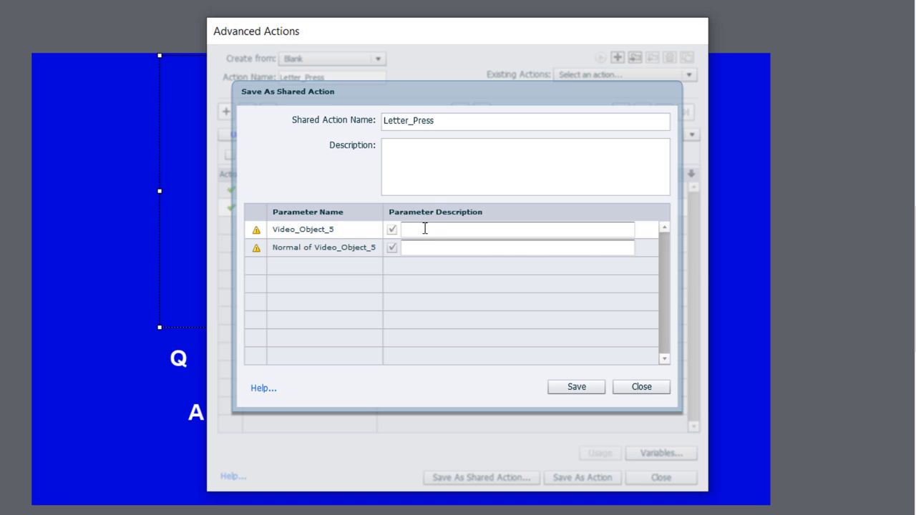
{"action": "mouse_move", "coordinate": [406, 228]}
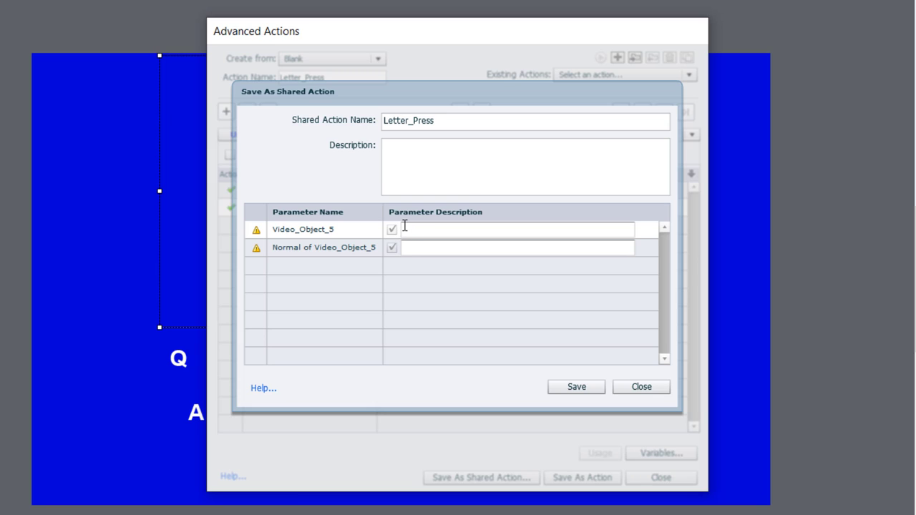
{"action": "mouse_move", "coordinate": [317, 252]}
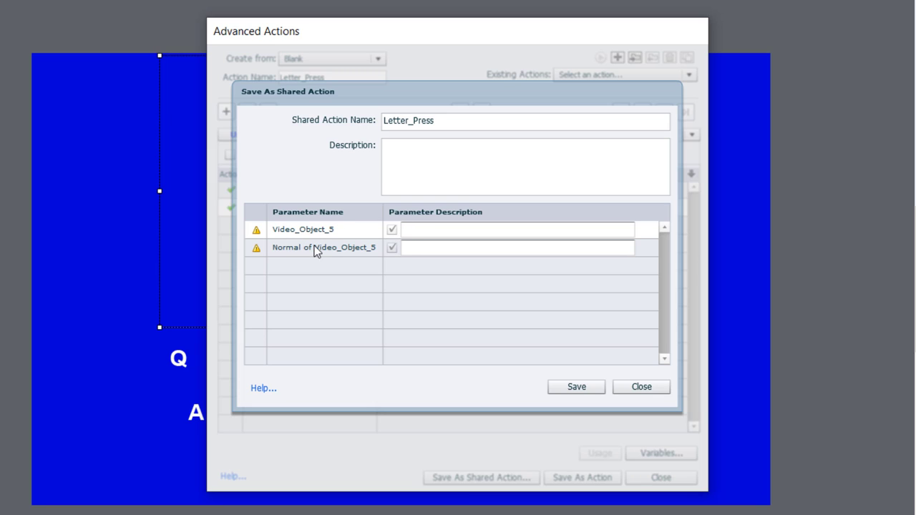
{"action": "left_click", "coordinate": [436, 230]}
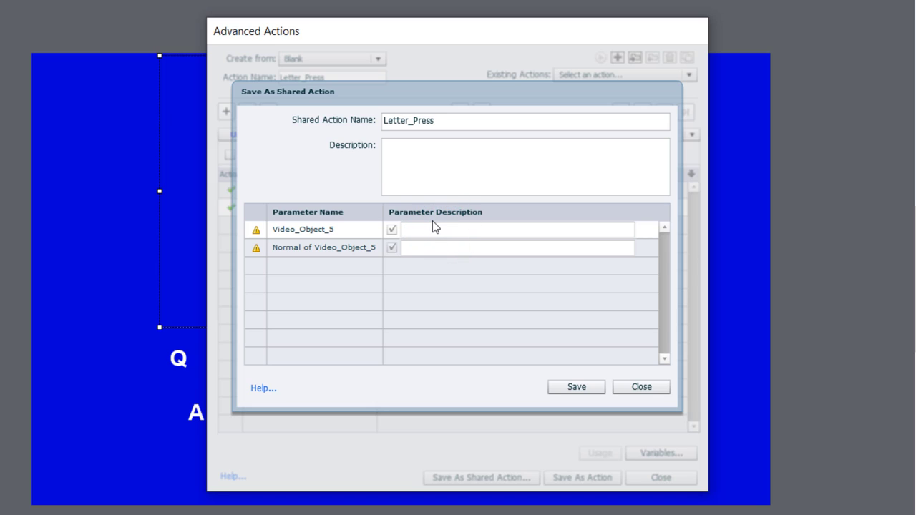
{"action": "type", "text": "Video"}
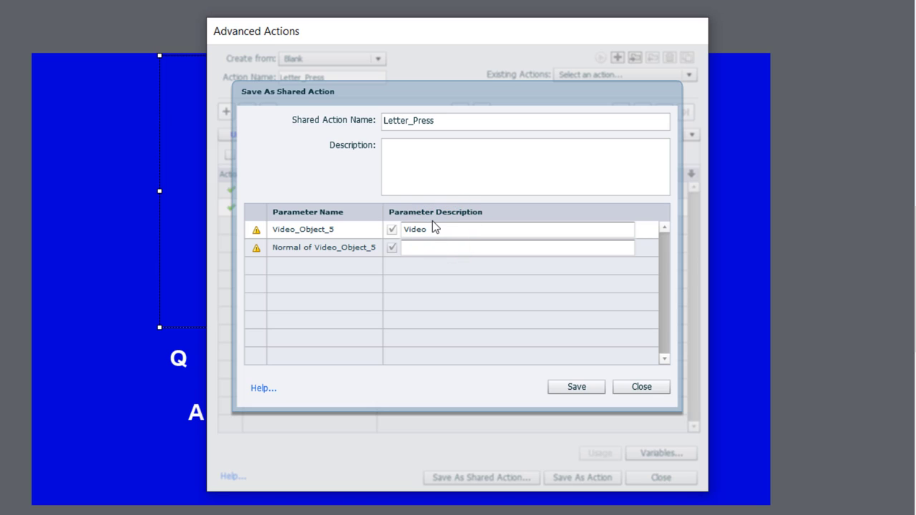
{"action": "type", "text": "object"}
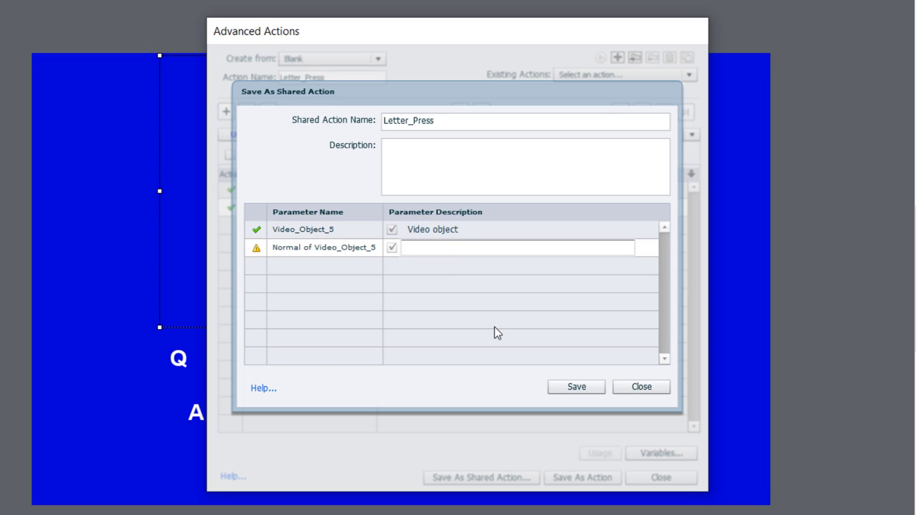
Describe the state parameter as the letter's state of the alphabet and save the shared action.
{"action": "type", "text": "State of the video object"}
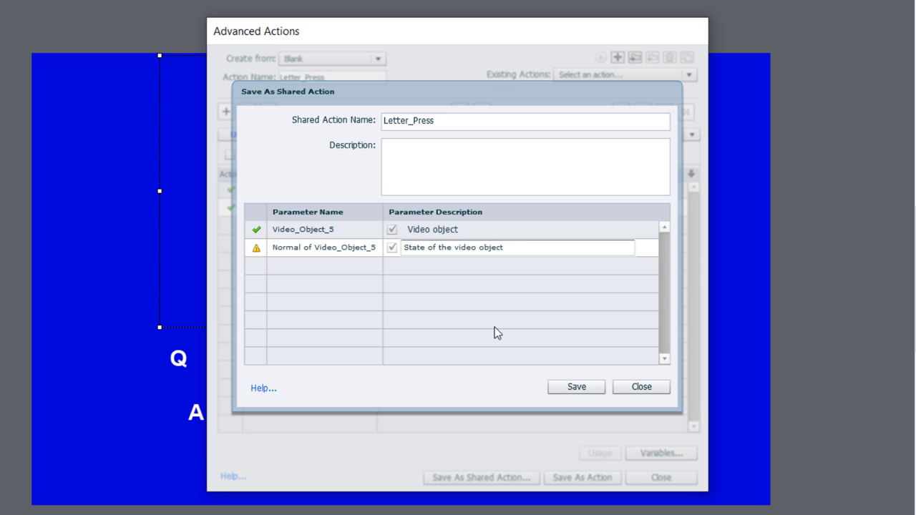
{"action": "left_click", "coordinate": [518, 248]}
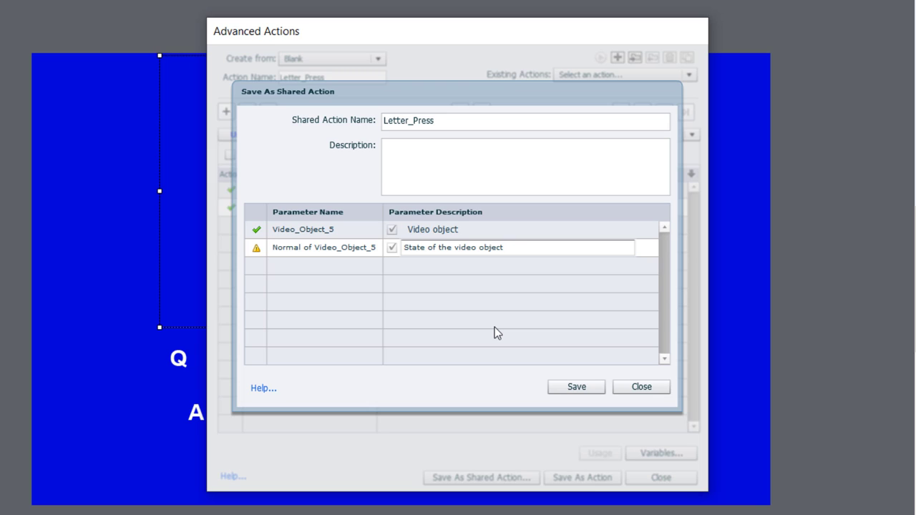
{"action": "type", "text": "letter"}
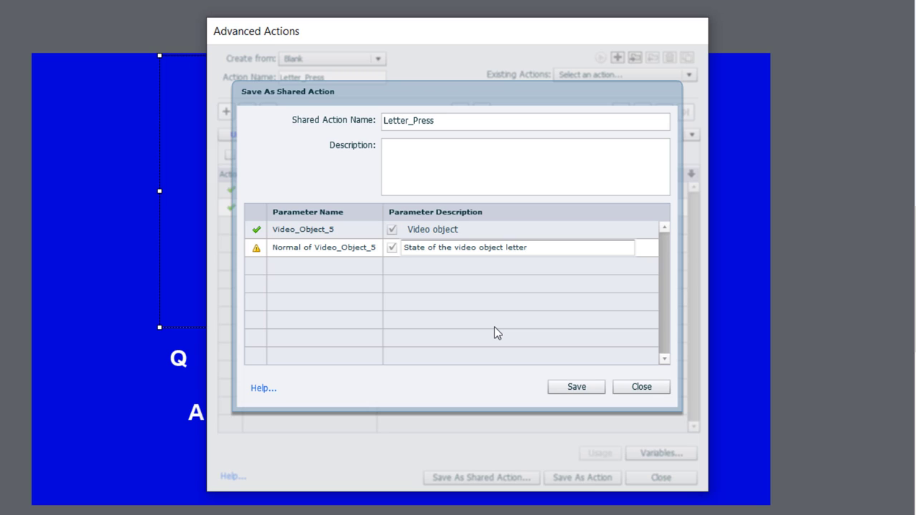
{"action": "type", "text": "of the"}
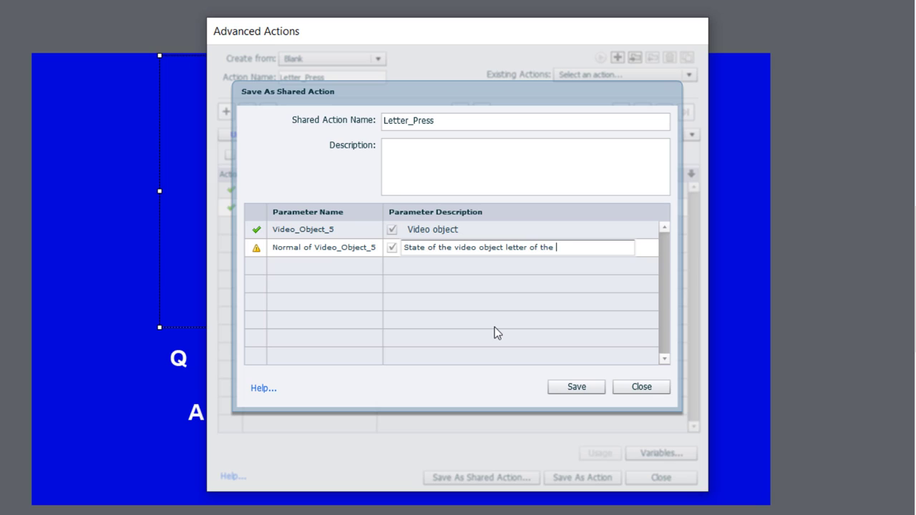
{"action": "type", "text": "alb"}
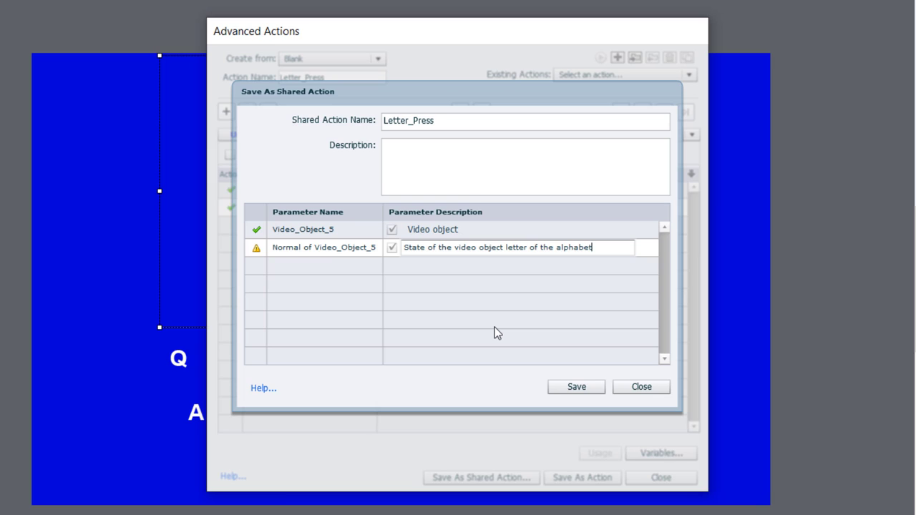
{"action": "left_click", "coordinate": [576, 386]}
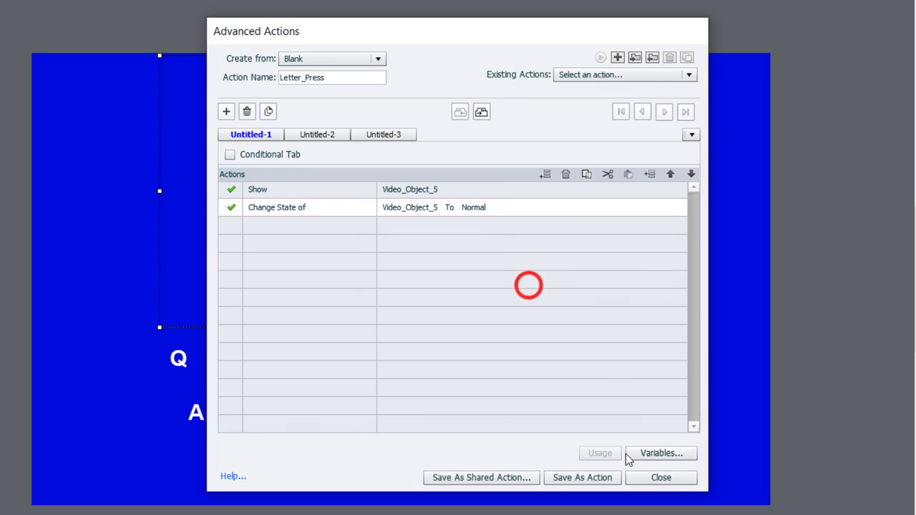
Close the actions editor and set the A button's On Success to Execute Shared Action Letter_Press.
{"action": "left_click", "coordinate": [661, 478]}
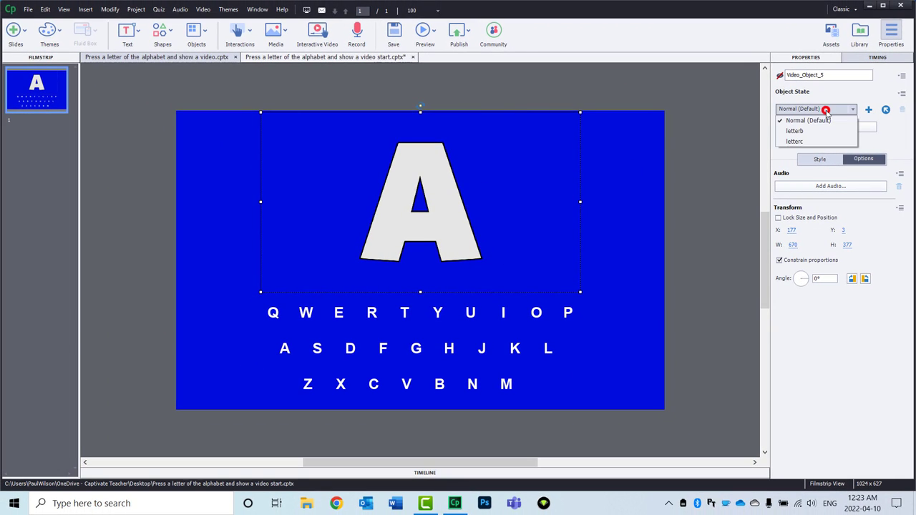
{"action": "left_click", "coordinate": [541, 218]}
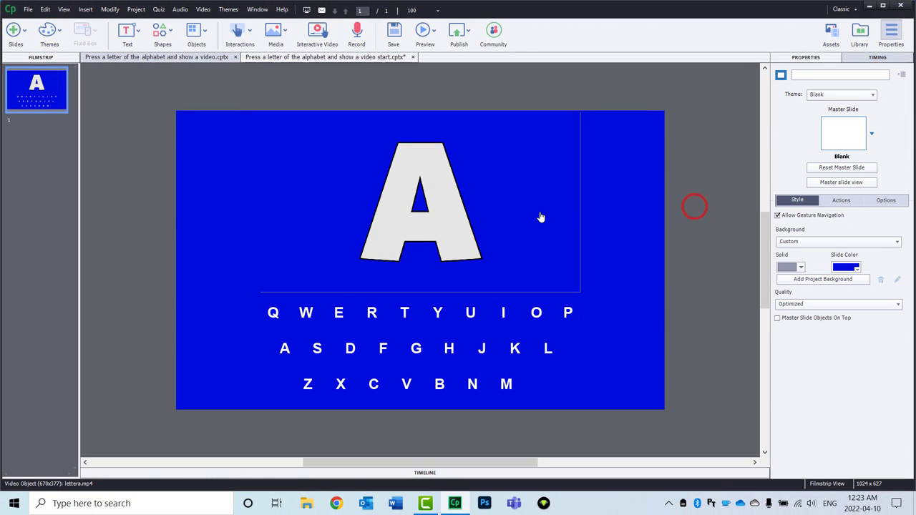
{"action": "mouse_move", "coordinate": [461, 216]}
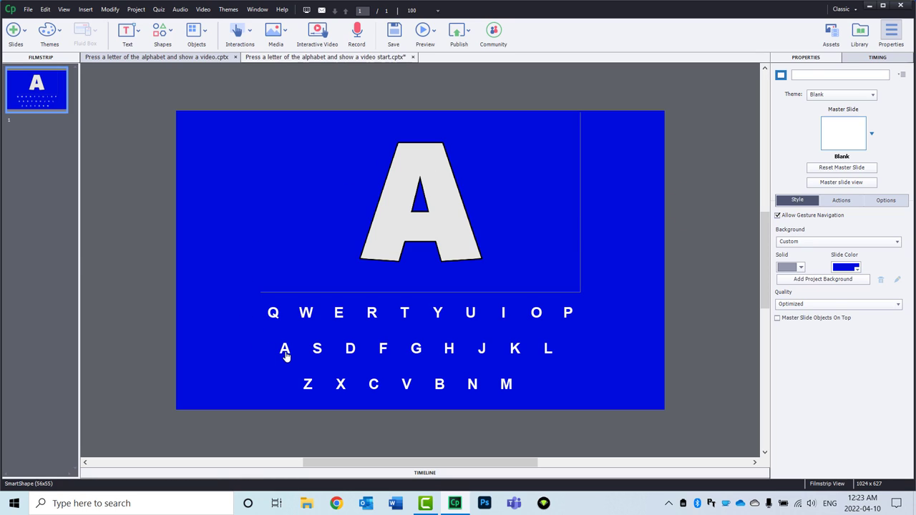
{"action": "left_click", "coordinate": [283, 349]}
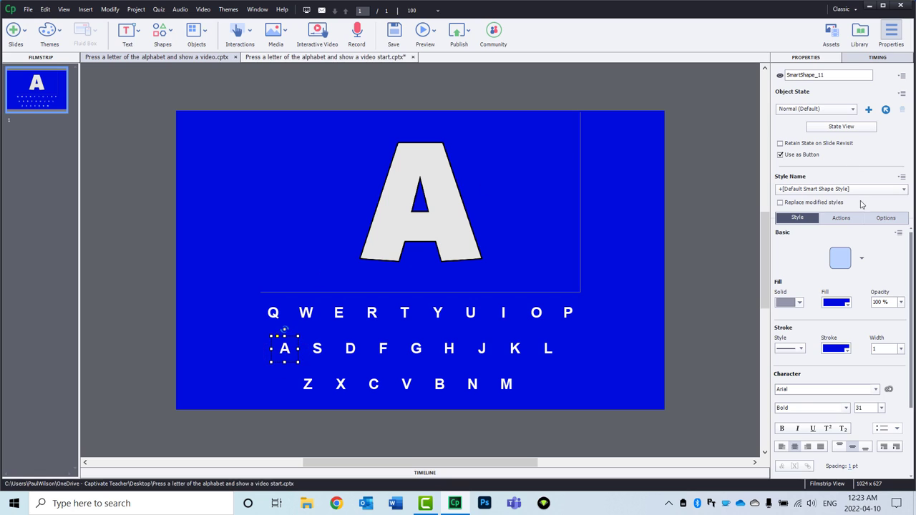
{"action": "left_click", "coordinate": [827, 199]}
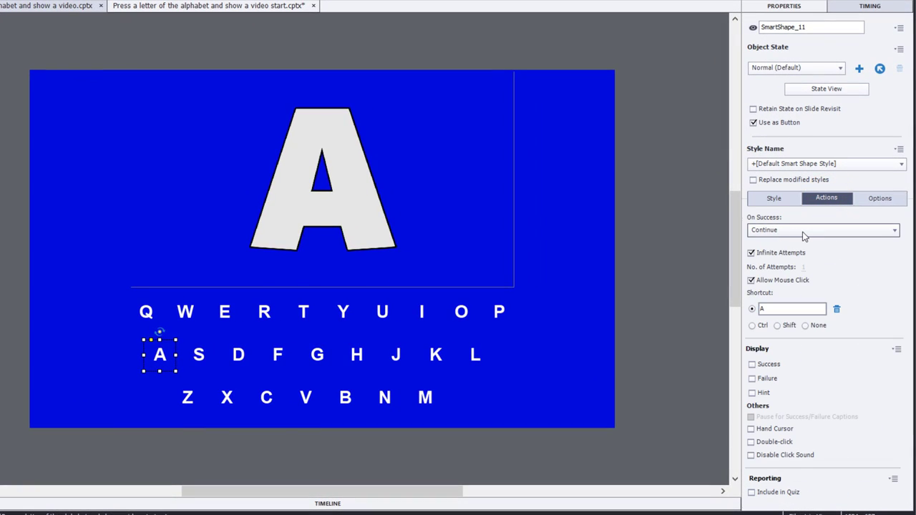
{"action": "left_click", "coordinate": [821, 228]}
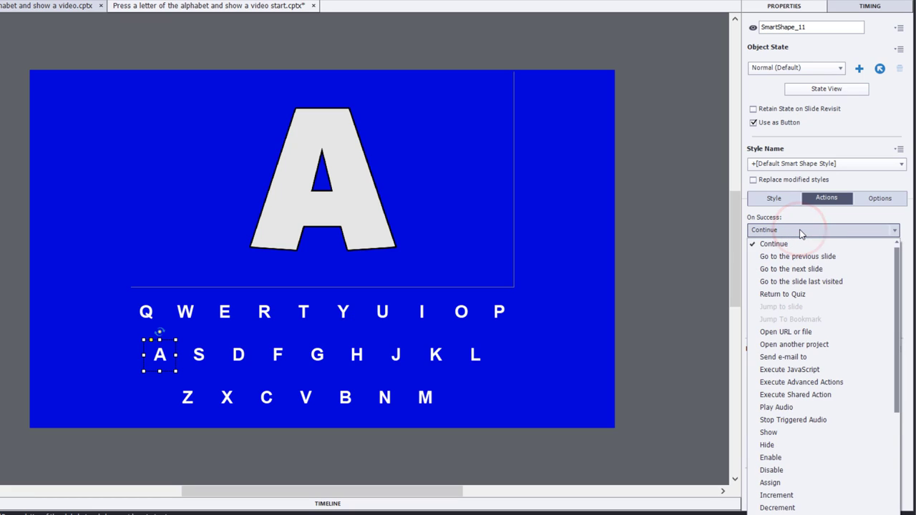
{"action": "mouse_move", "coordinate": [814, 395]}
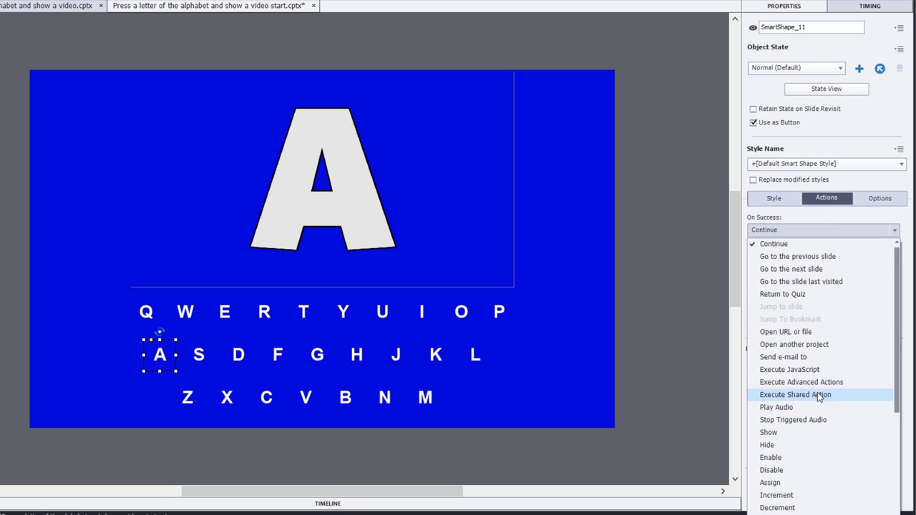
{"action": "left_click", "coordinate": [795, 395]}
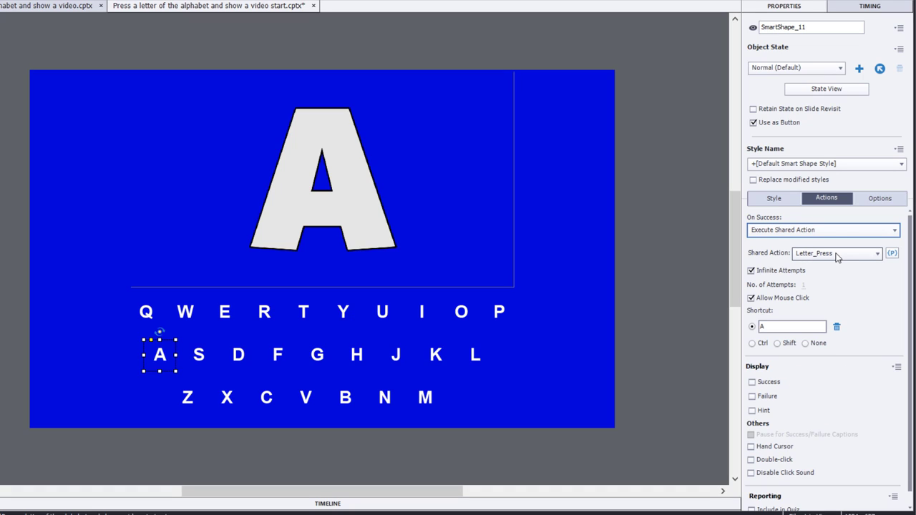
{"action": "mouse_move", "coordinate": [830, 251]}
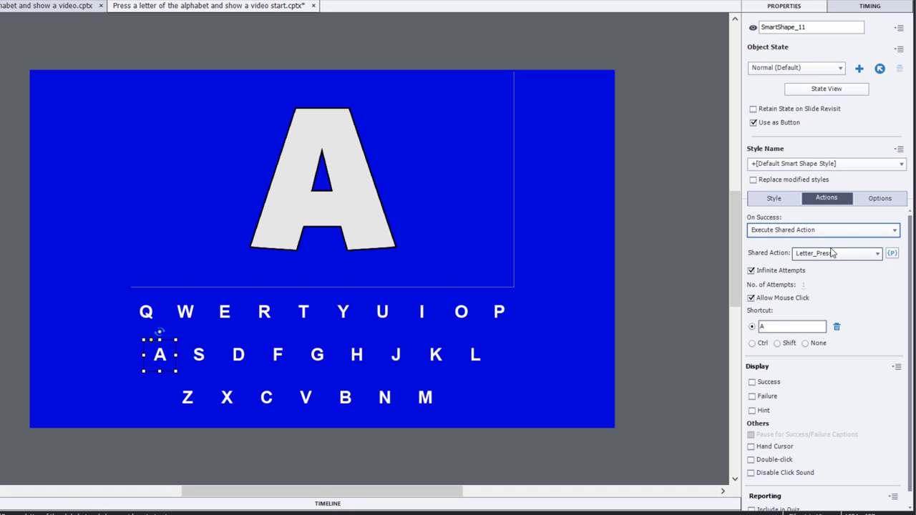
{"action": "left_click", "coordinate": [893, 252]}
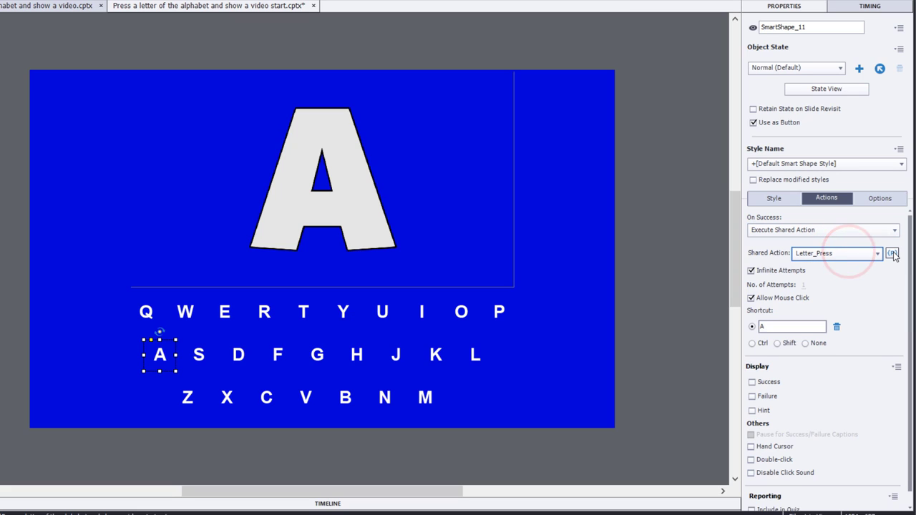
Set the Letter_Press parameters to Video_Object_5 and state Normal and save them.
{"action": "left_click", "coordinate": [892, 253]}
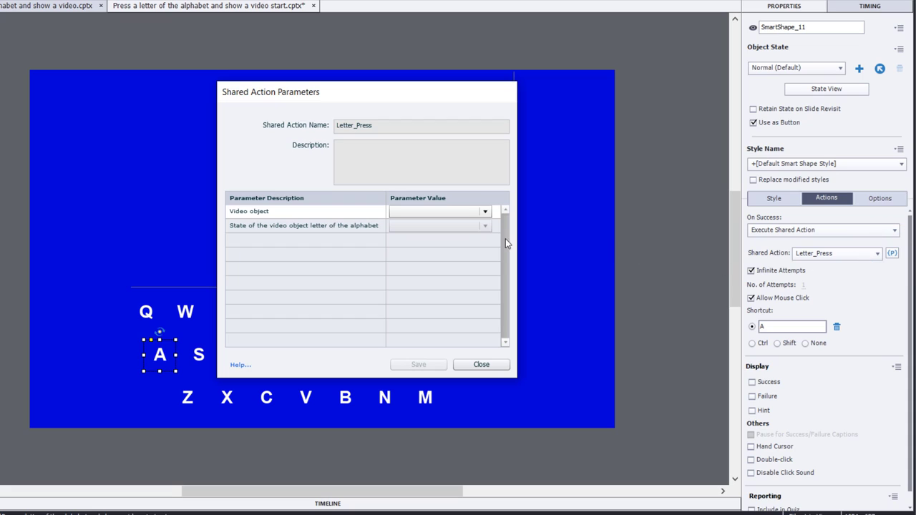
{"action": "left_click", "coordinate": [484, 210]}
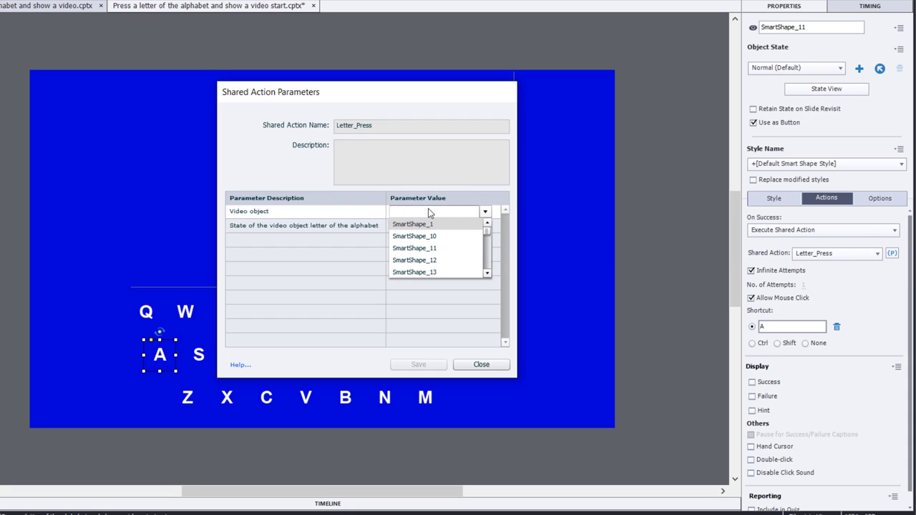
{"action": "left_click", "coordinate": [430, 209]}
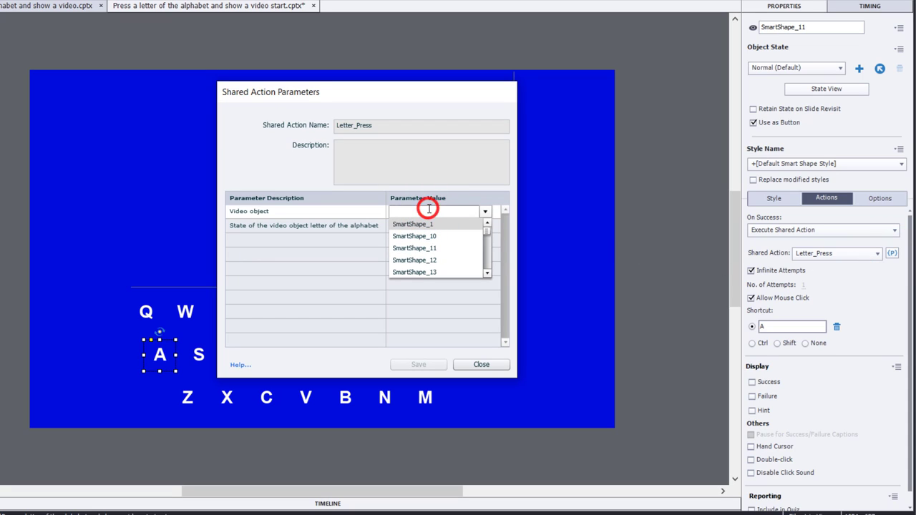
{"action": "type", "text": "vid"}
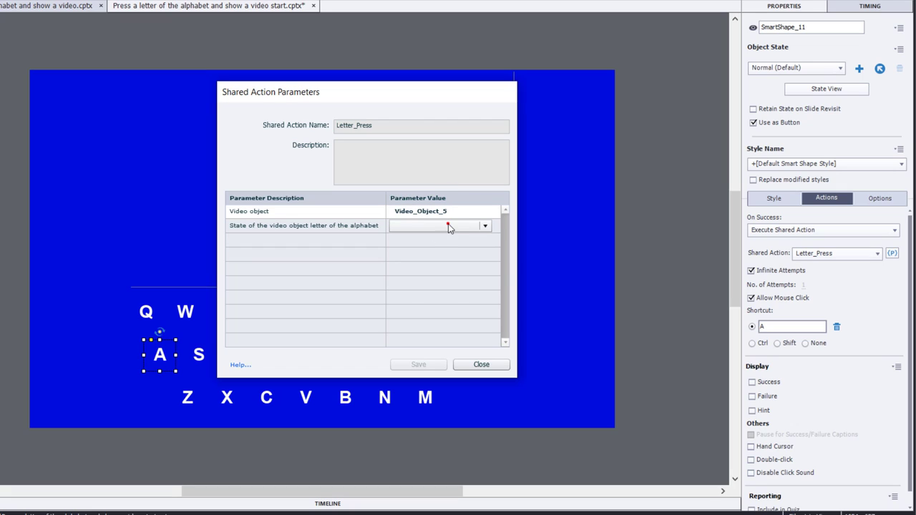
{"action": "left_click", "coordinate": [483, 226]}
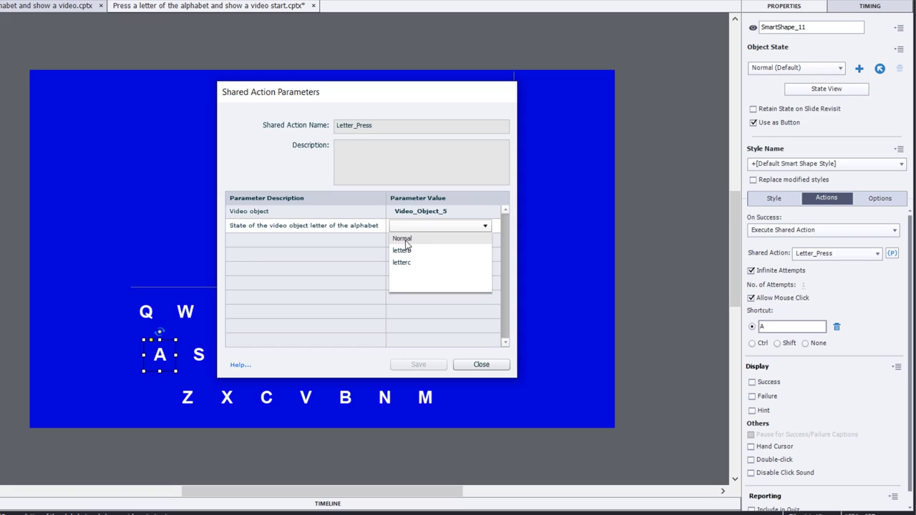
{"action": "left_click", "coordinate": [401, 237]}
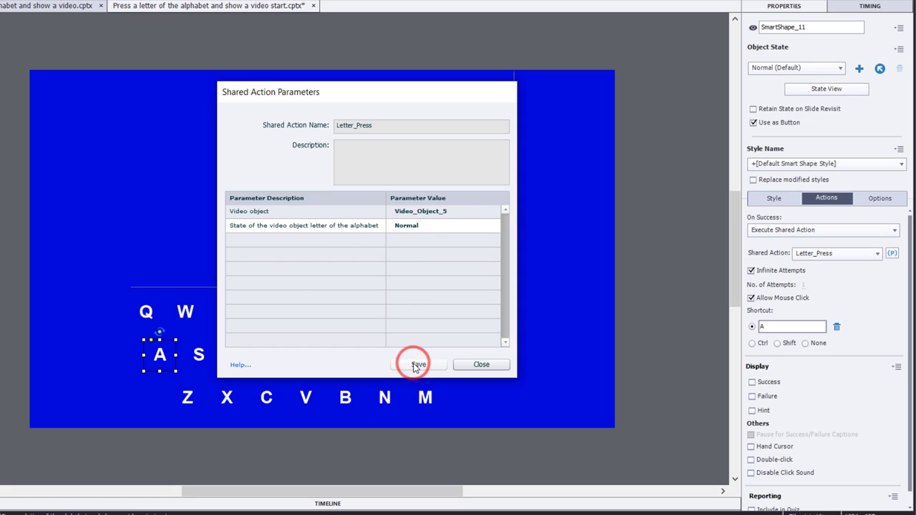
{"action": "left_click", "coordinate": [415, 365]}
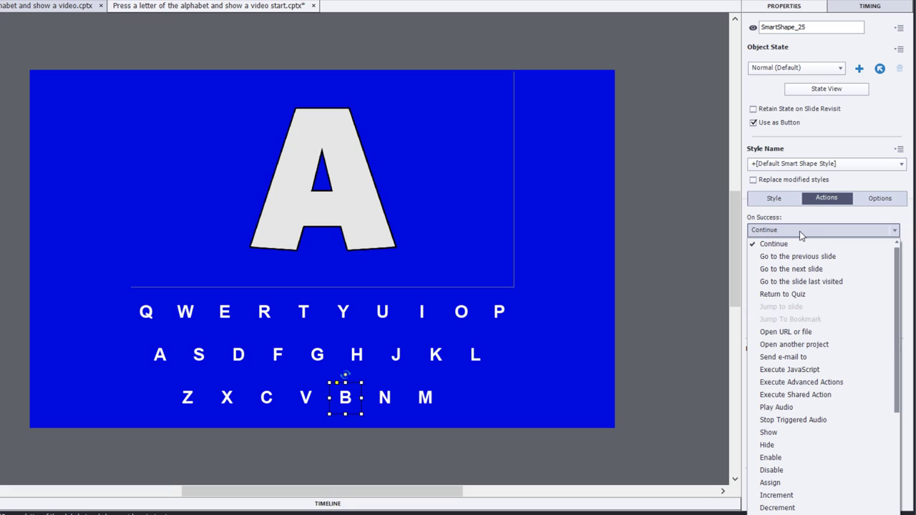
{"action": "mouse_move", "coordinate": [805, 395]}
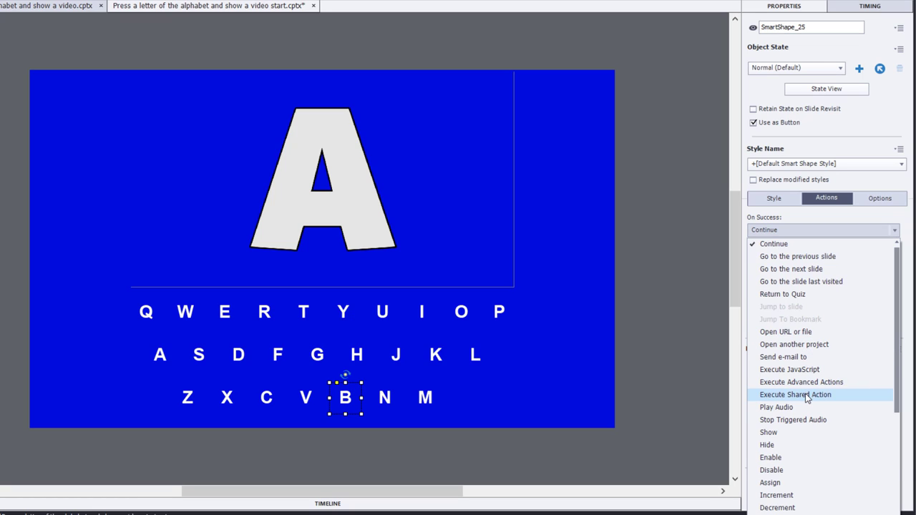
Set the B button to Execute Shared Action Letter_Press with Video_Object_5 and state letterb, saved.
{"action": "left_click", "coordinate": [796, 395]}
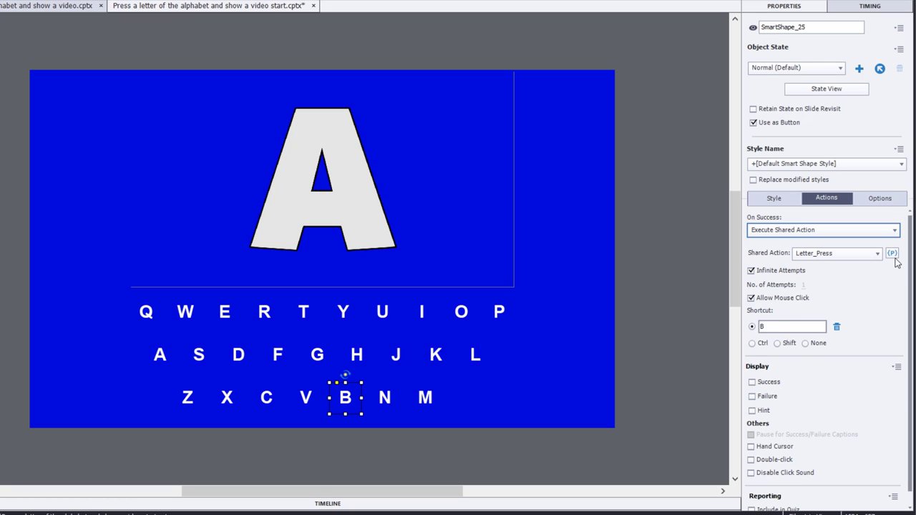
{"action": "left_click", "coordinate": [896, 252]}
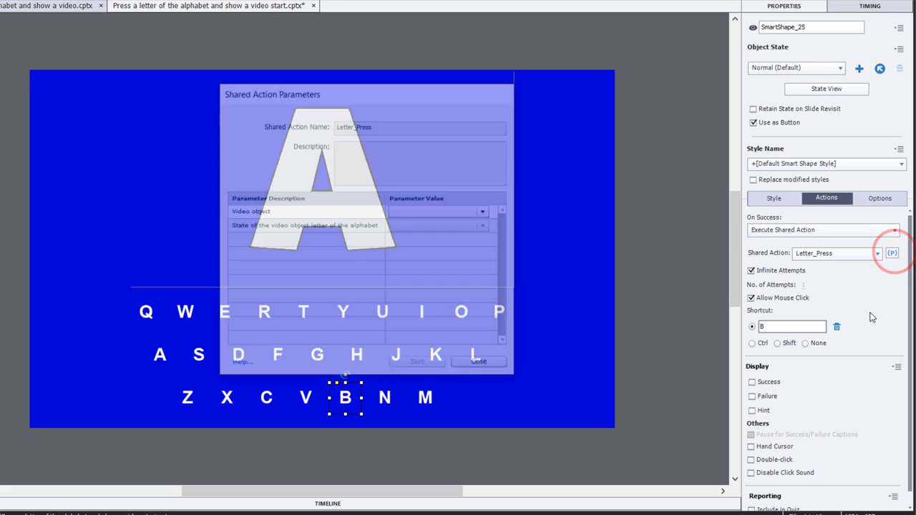
{"action": "left_click", "coordinate": [484, 212]}
{"action": "type", "text": "v"}
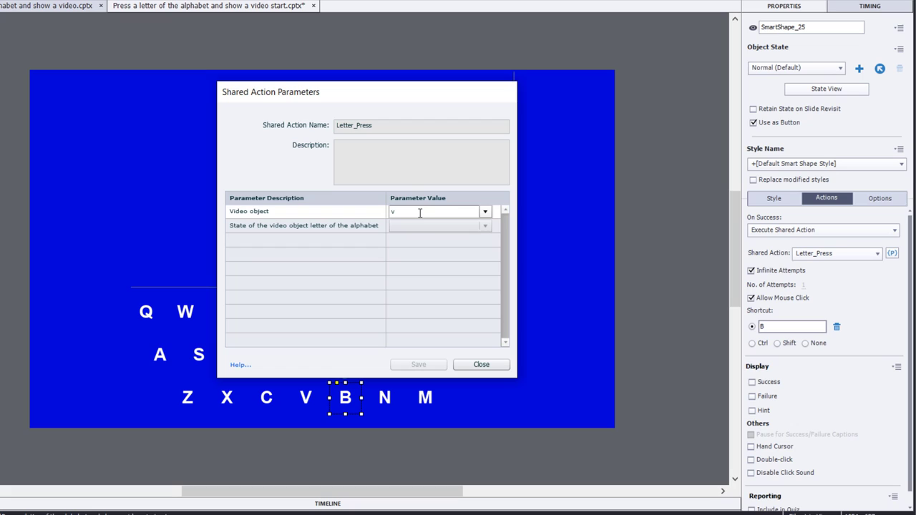
{"action": "type", "text": "id"}
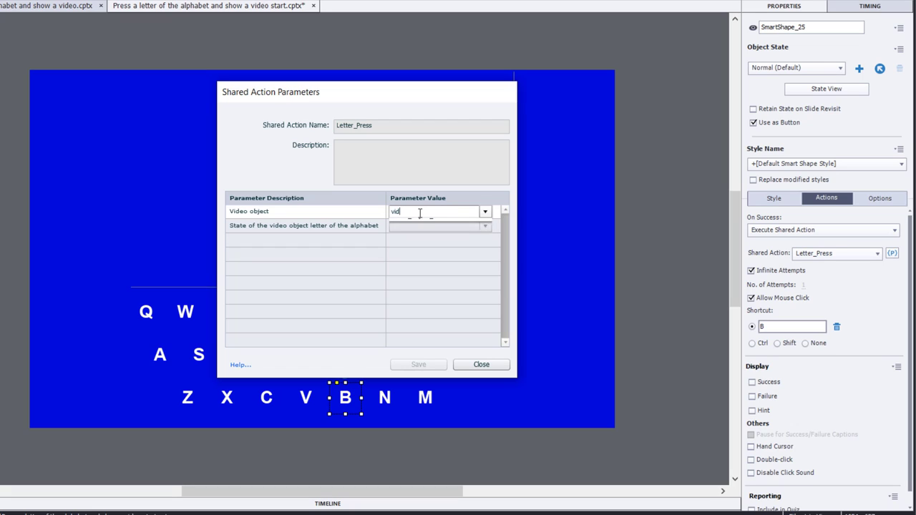
{"action": "left_click", "coordinate": [485, 226]}
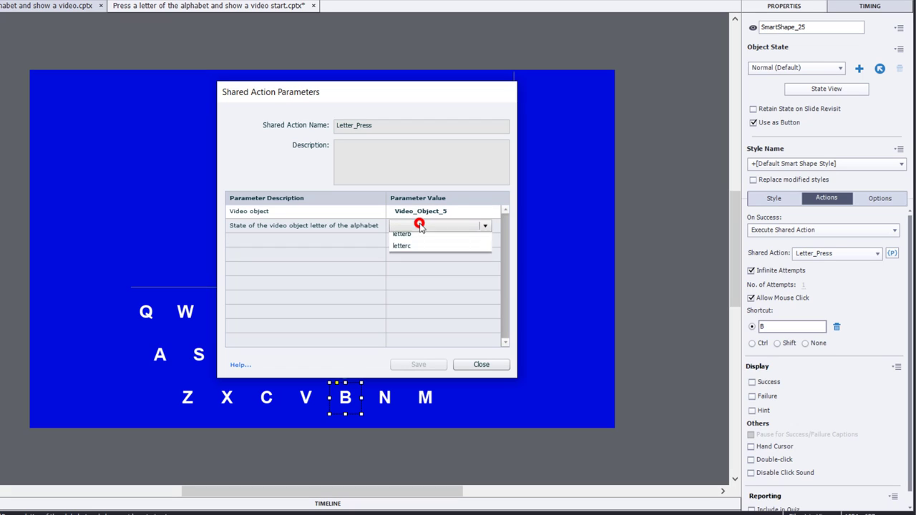
{"action": "left_click", "coordinate": [398, 234]}
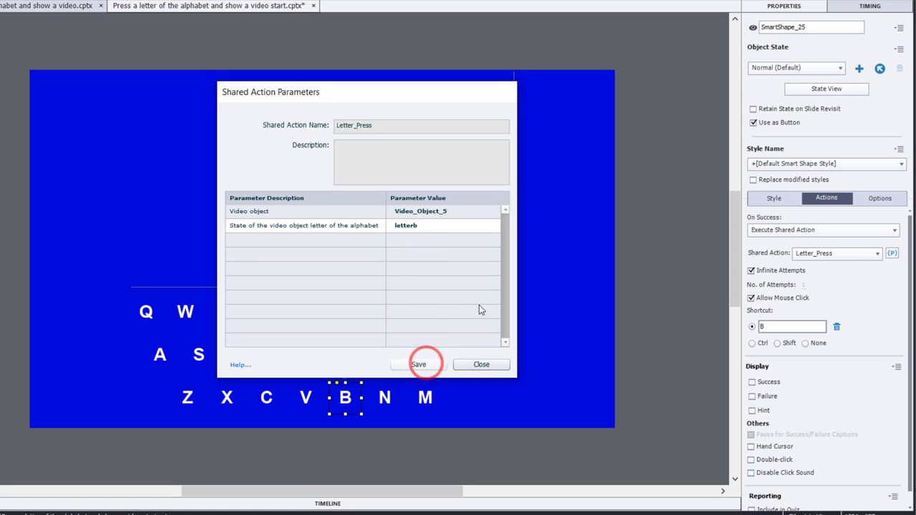
{"action": "left_click", "coordinate": [425, 365]}
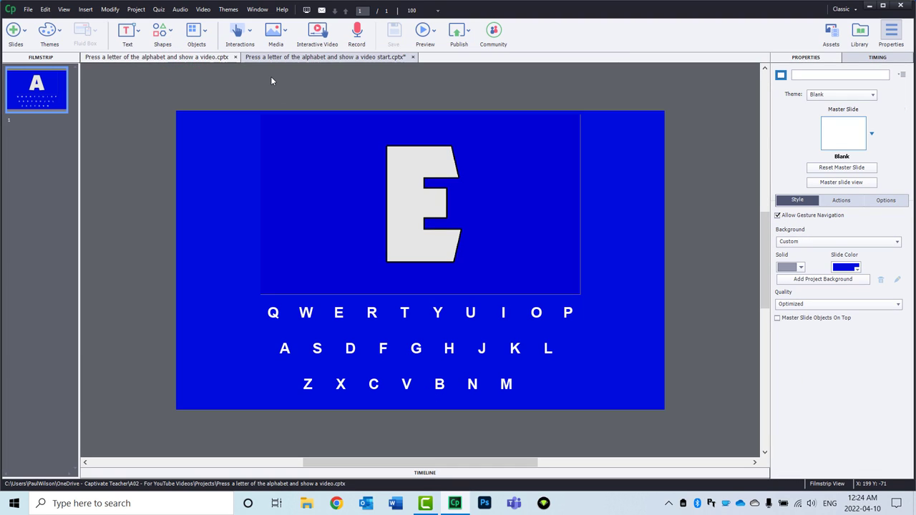
Preview the project as HTML5 in the browser.
{"action": "left_click", "coordinate": [422, 31]}
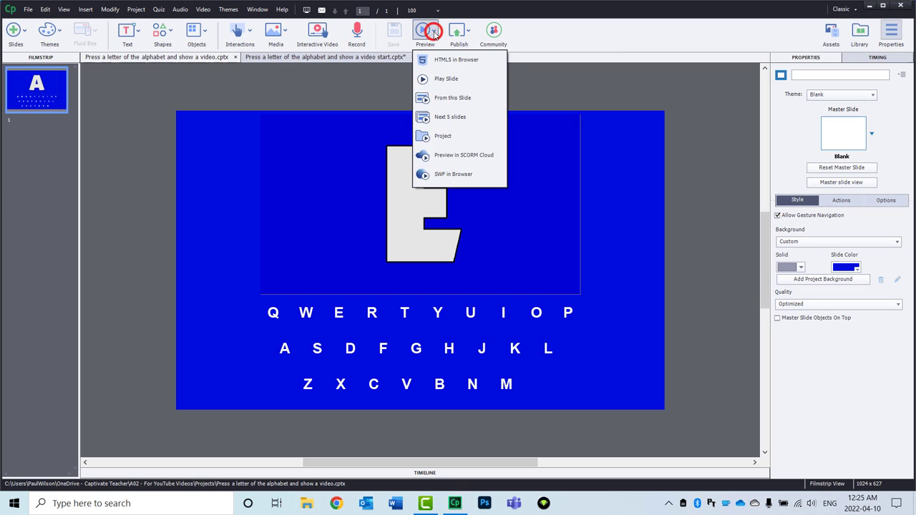
{"action": "mouse_move", "coordinate": [455, 63]}
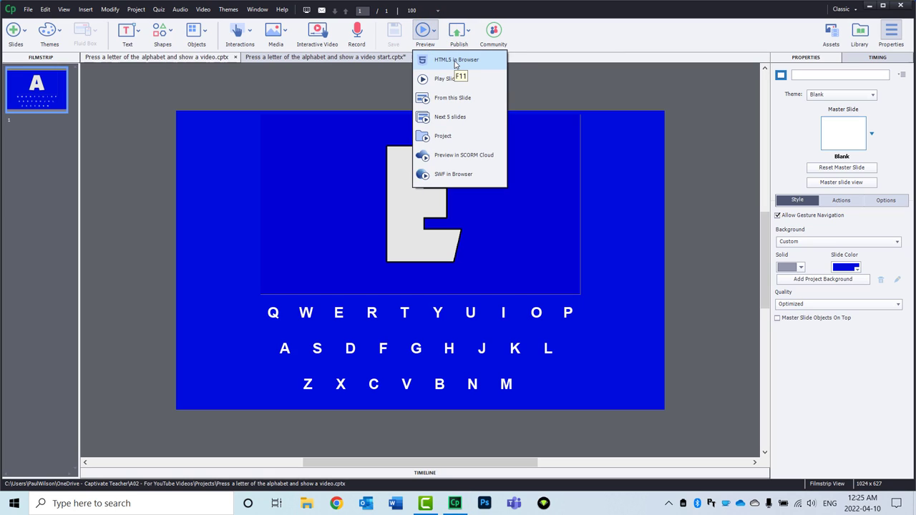
{"action": "left_click", "coordinate": [454, 60]}
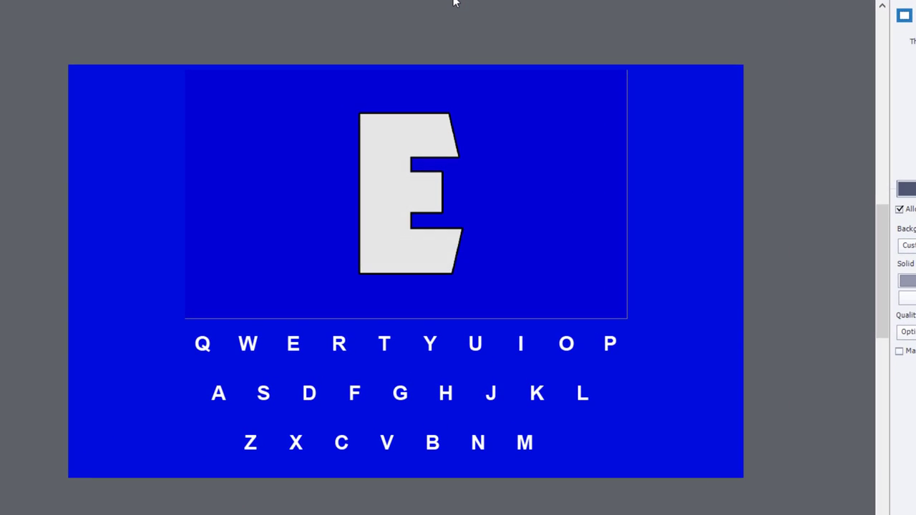
Press the D, E and F letter keys to play their animal letter animations.
{"action": "left_click", "coordinate": [219, 392]}
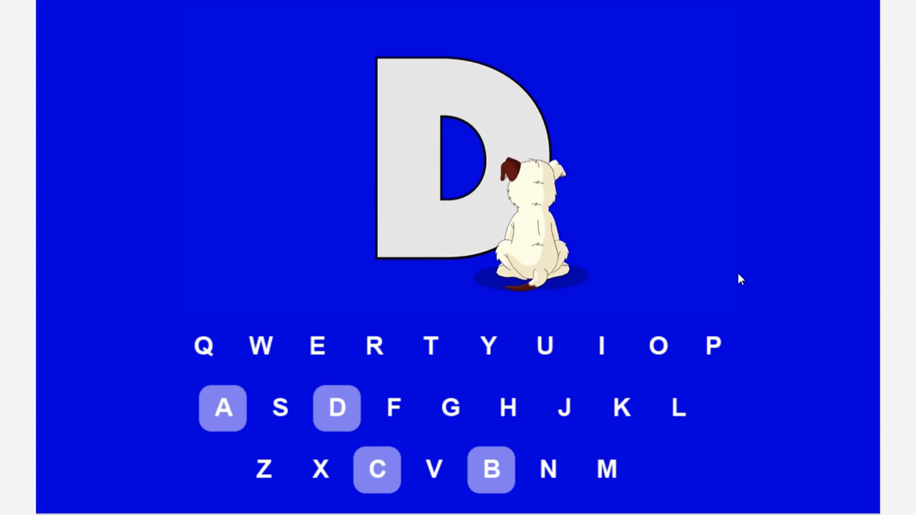
{"action": "left_click", "coordinate": [318, 347]}
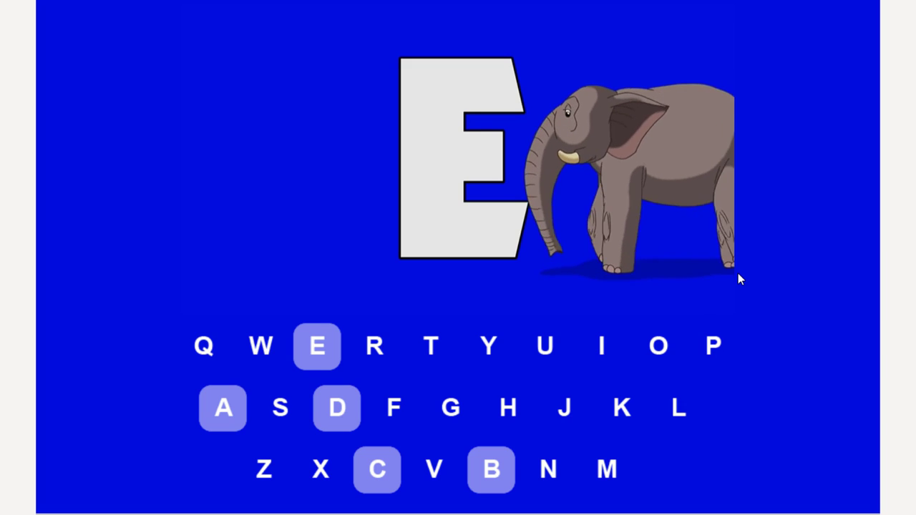
{"action": "left_click", "coordinate": [394, 408]}
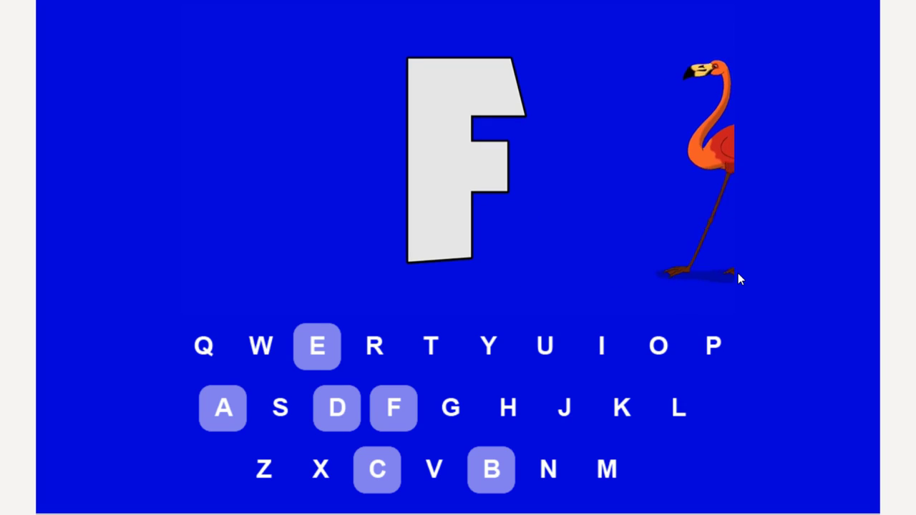